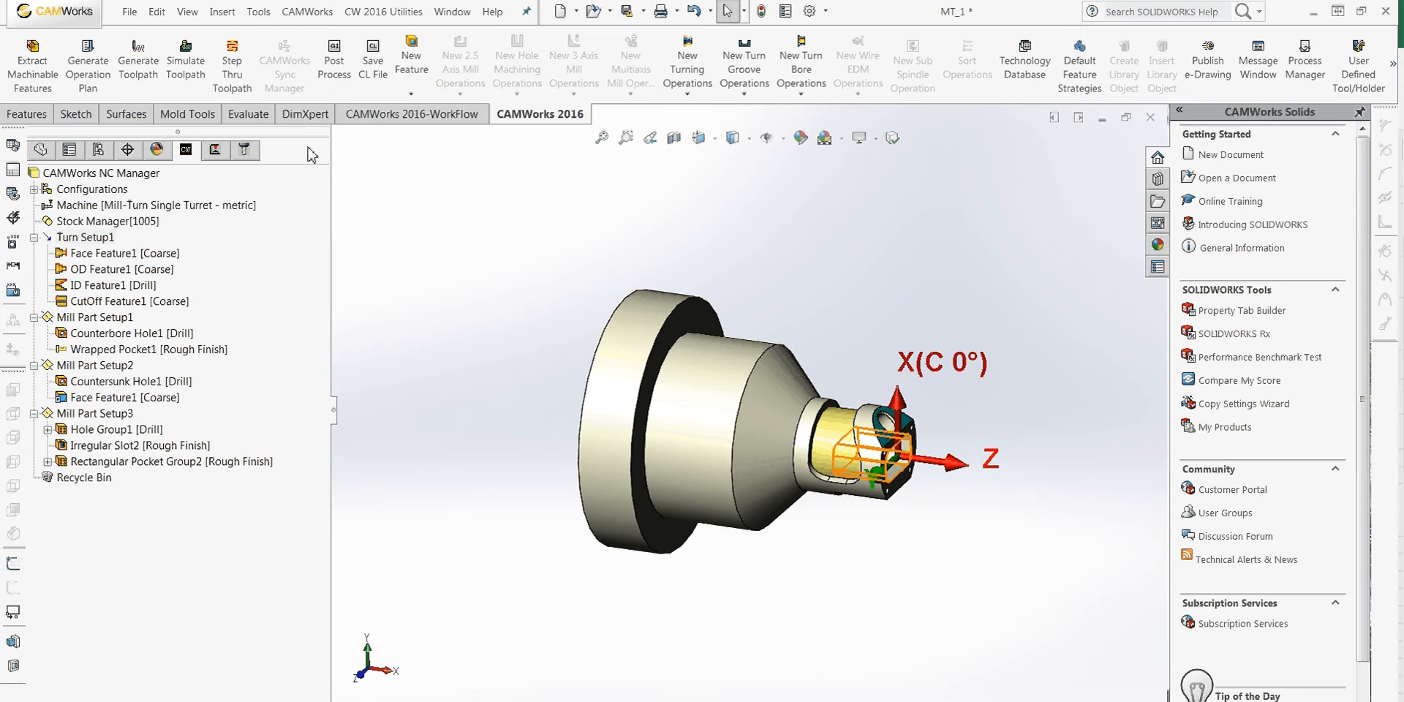
pyautogui.moveTo(402, 220)
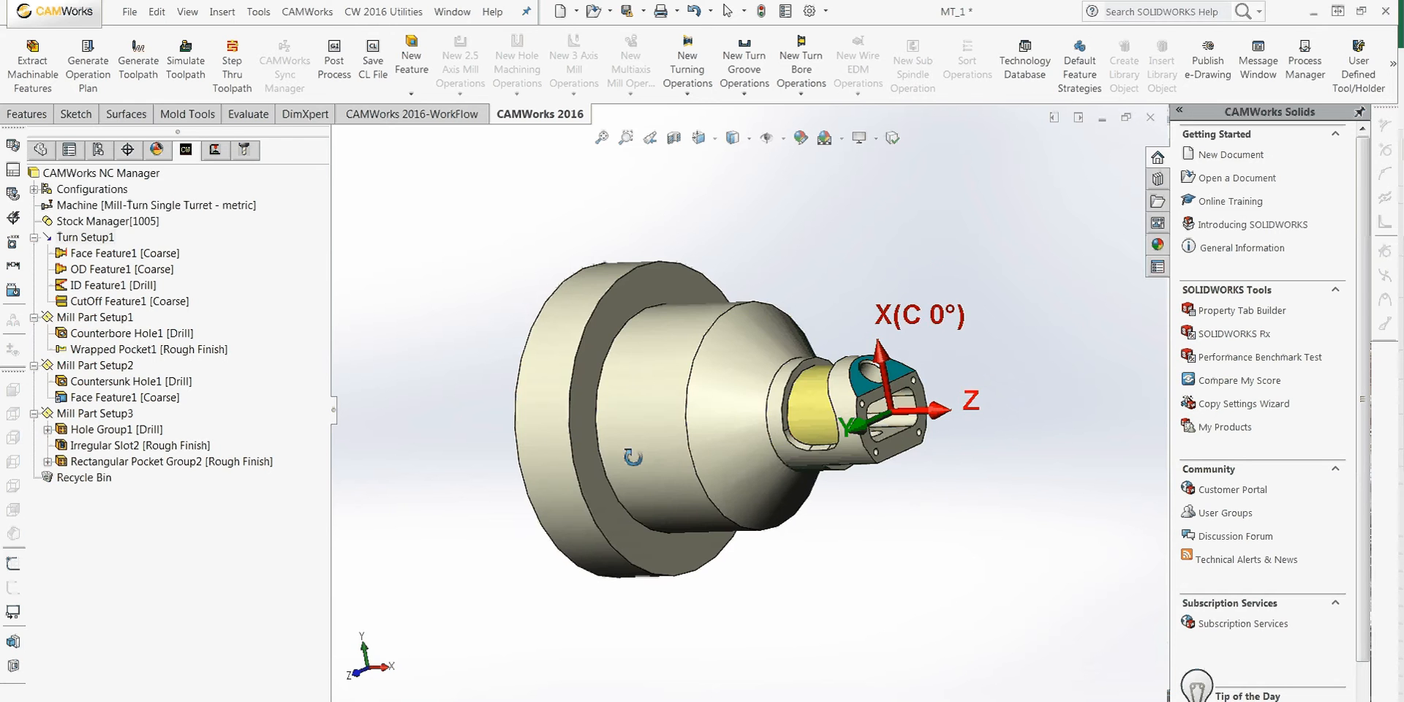
# Set the machine to the single-turret metric mill-turn and review post processor and chuck settings.
pyautogui.rightClick(88, 206)
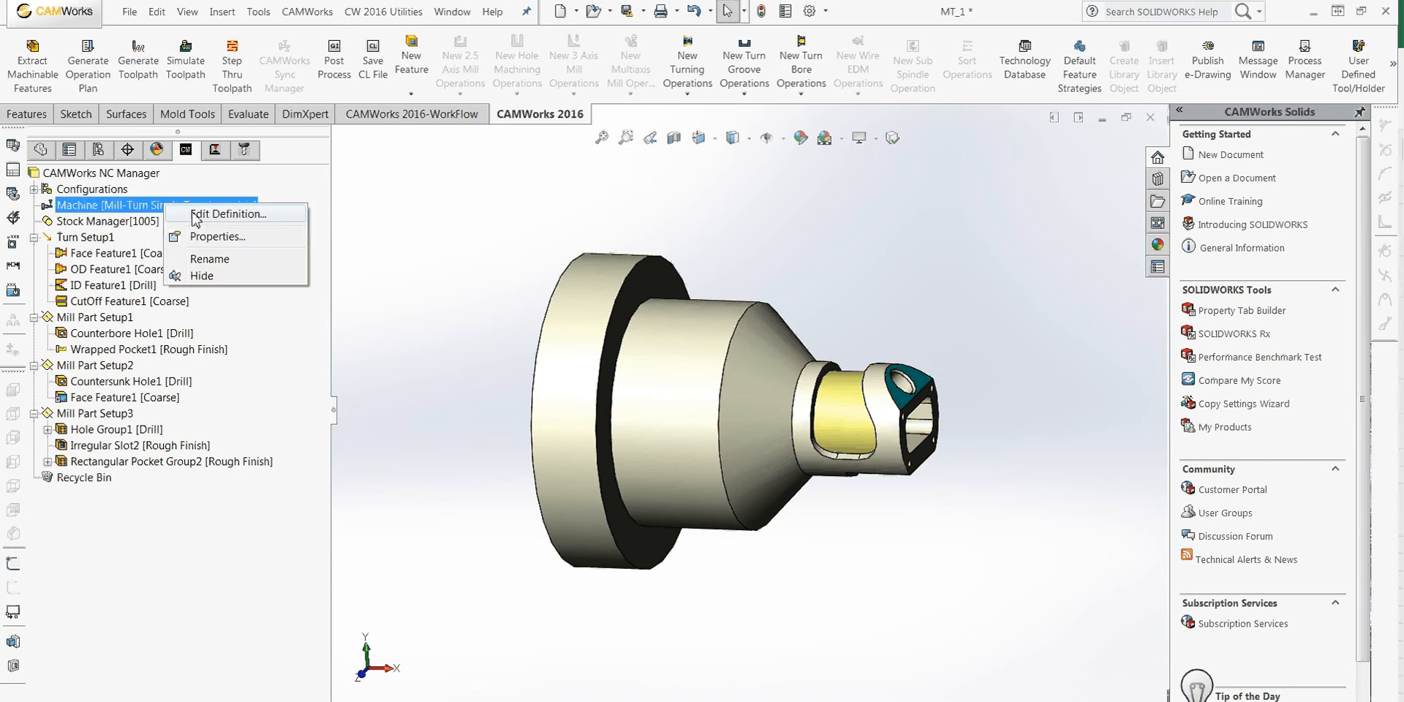
pyautogui.click(228, 214)
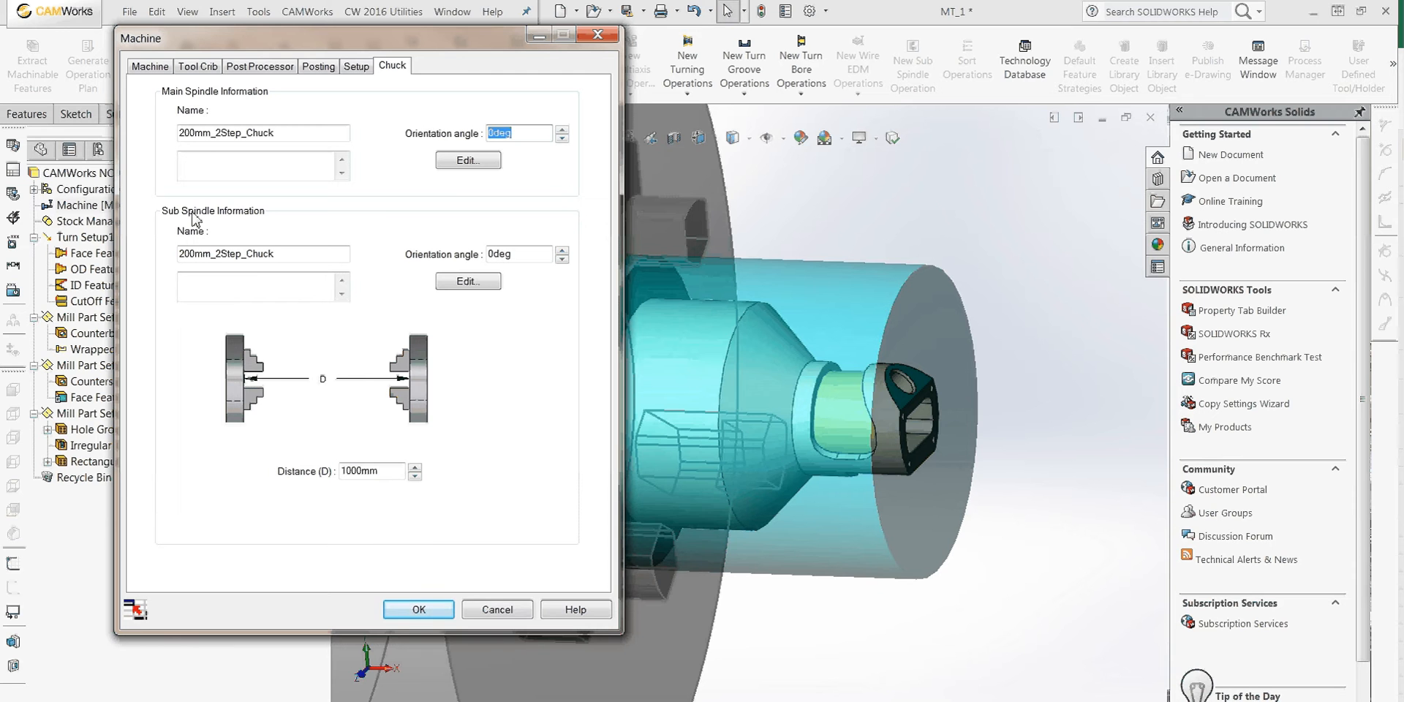
pyautogui.click(150, 66)
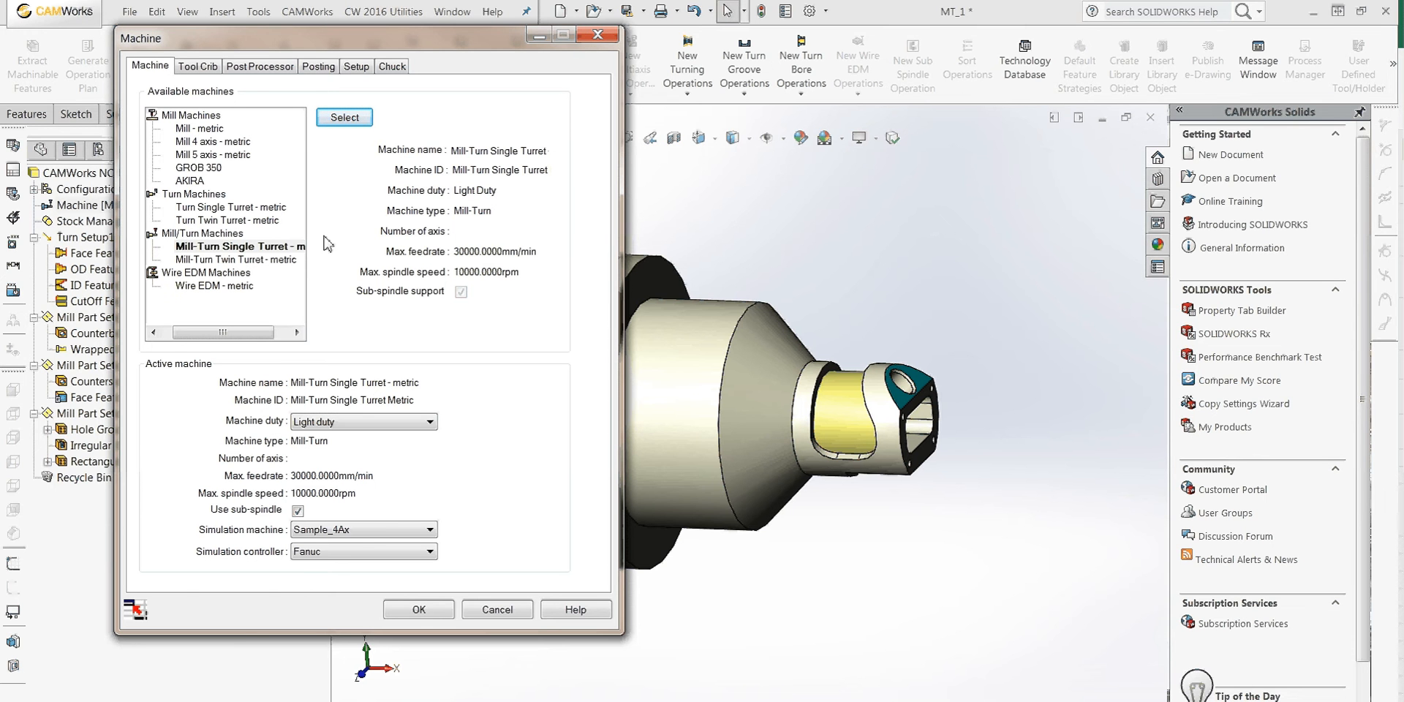
pyautogui.click(239, 247)
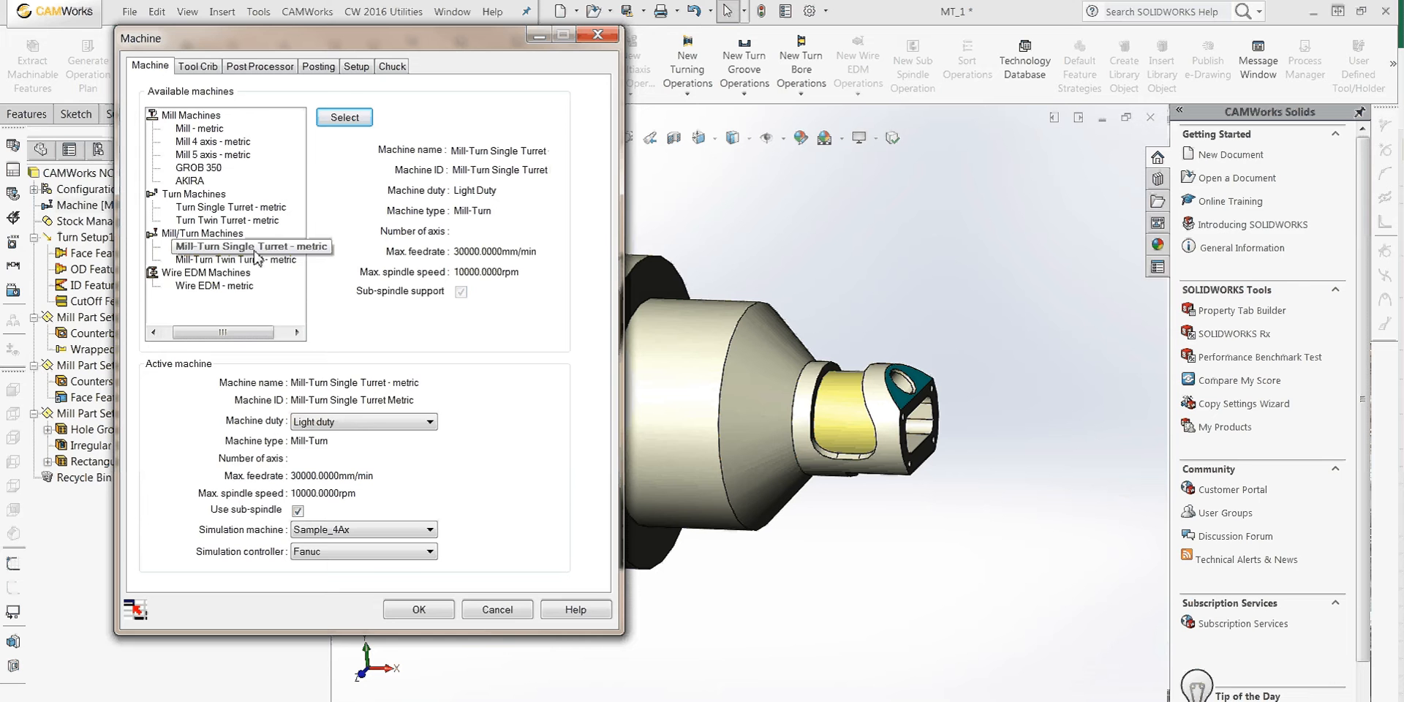
pyautogui.click(259, 65)
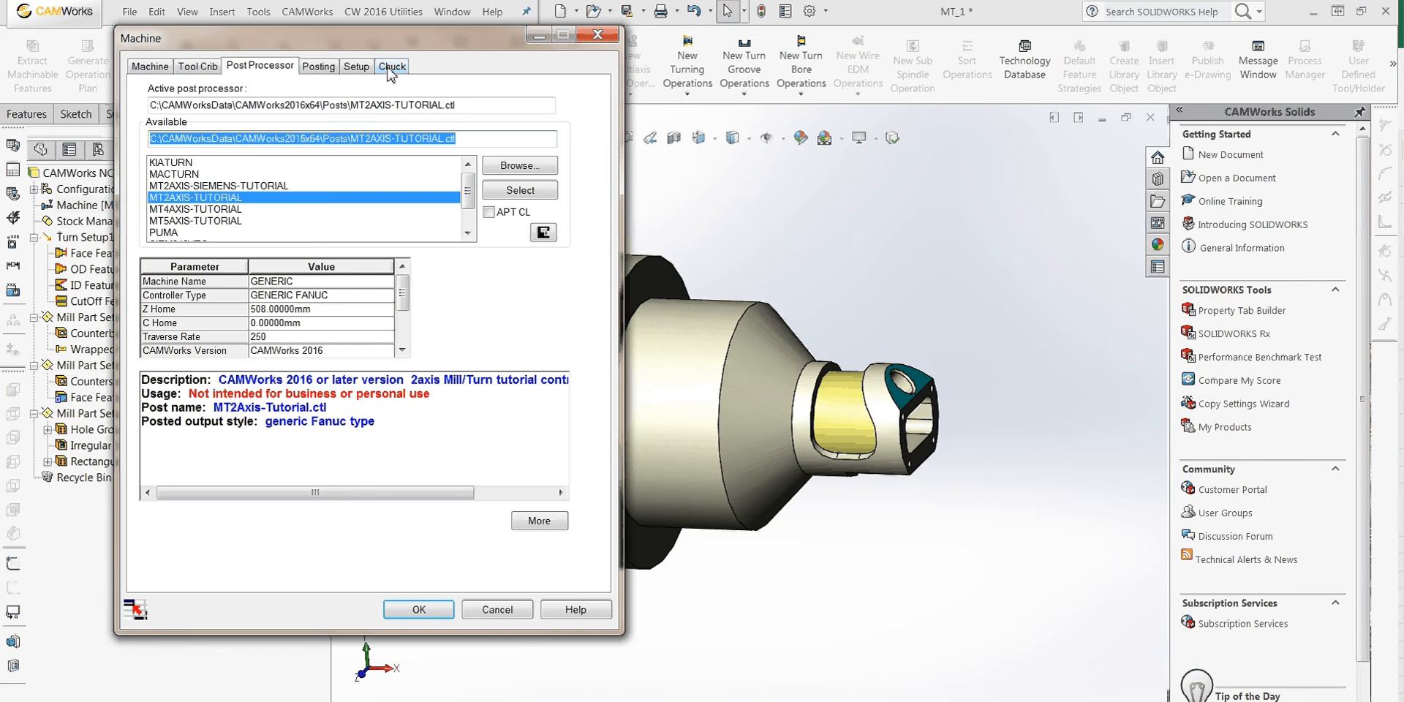
pyautogui.click(392, 66)
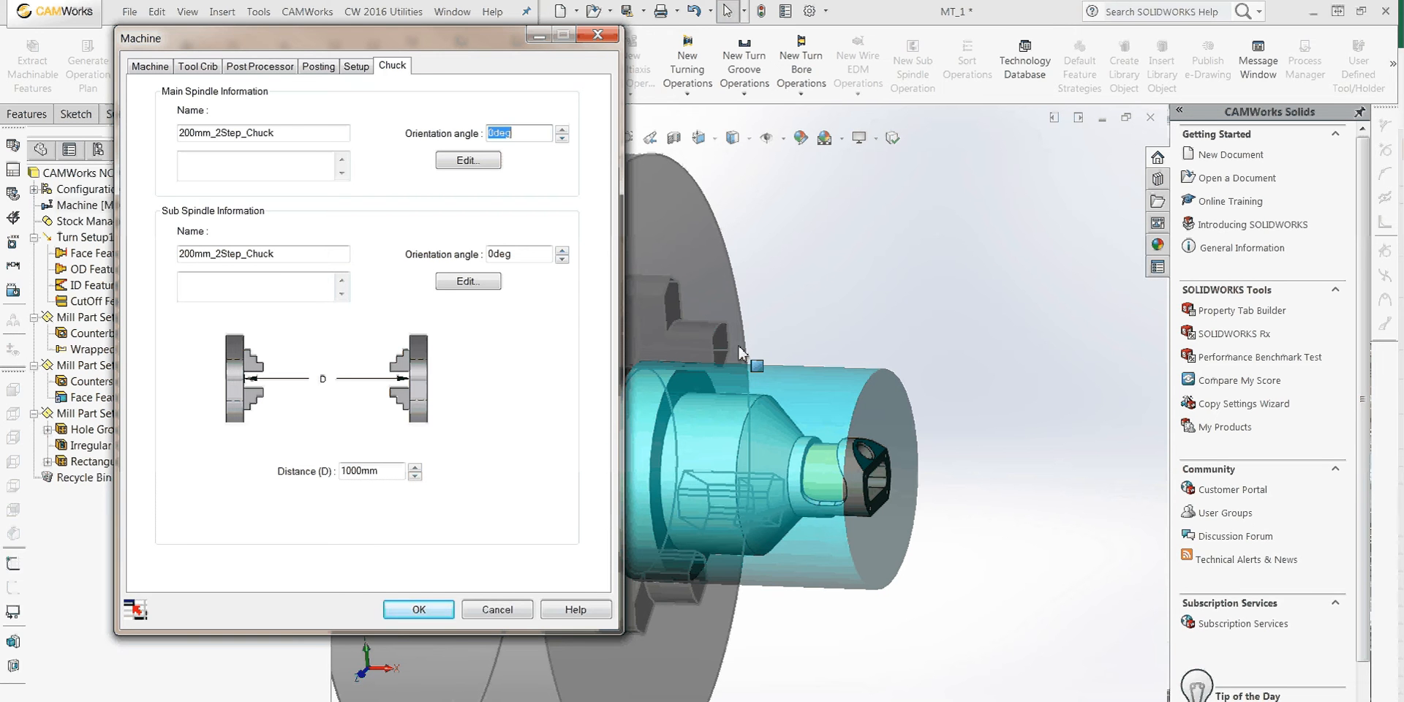
pyautogui.moveTo(795, 394)
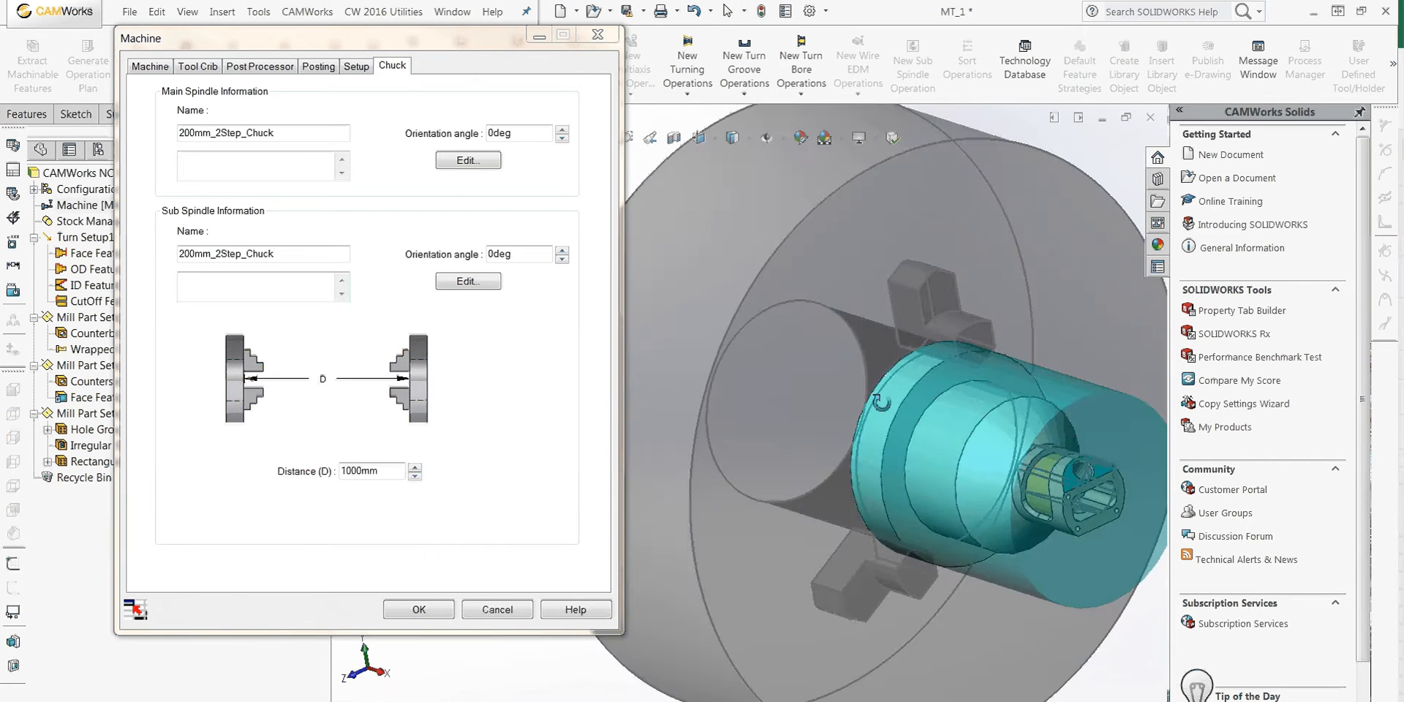
pyautogui.click(419, 609)
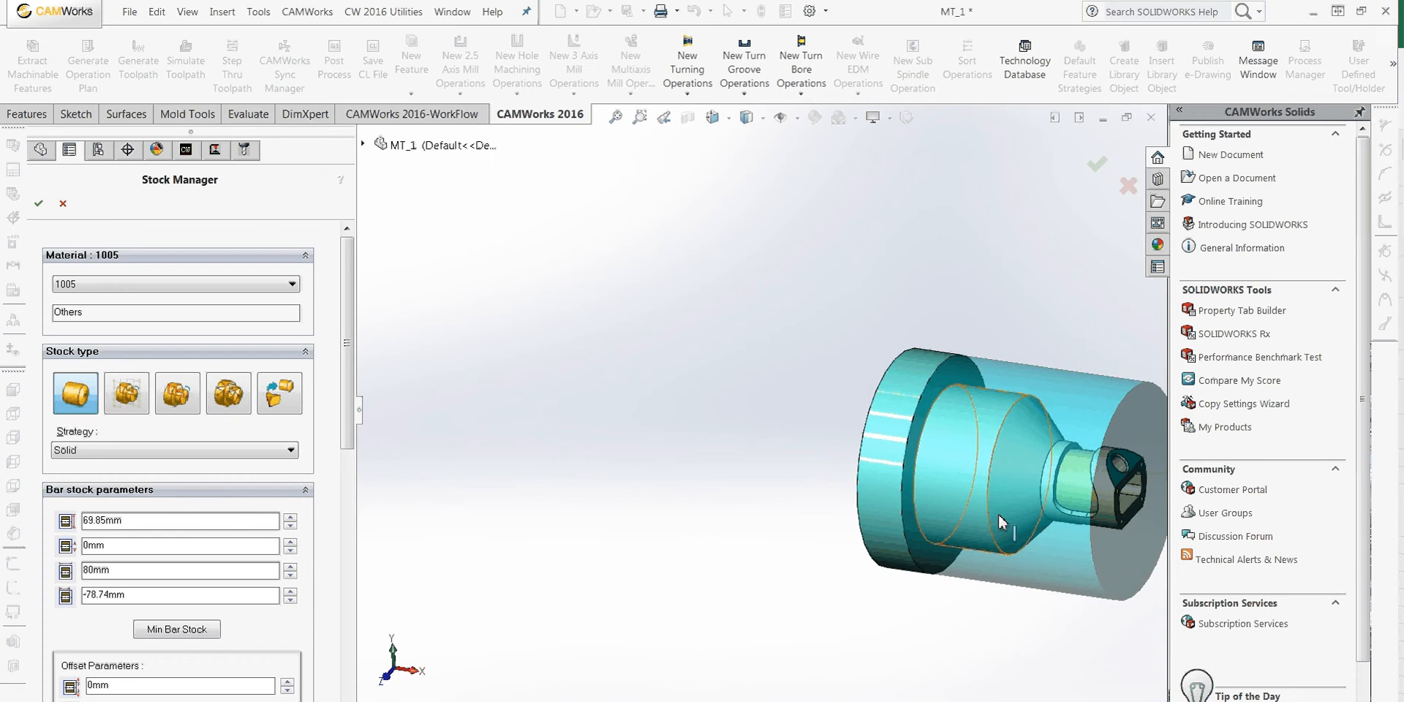
# Accept the 1005 bar stock and generate the operation plan.
pyautogui.click(43, 202)
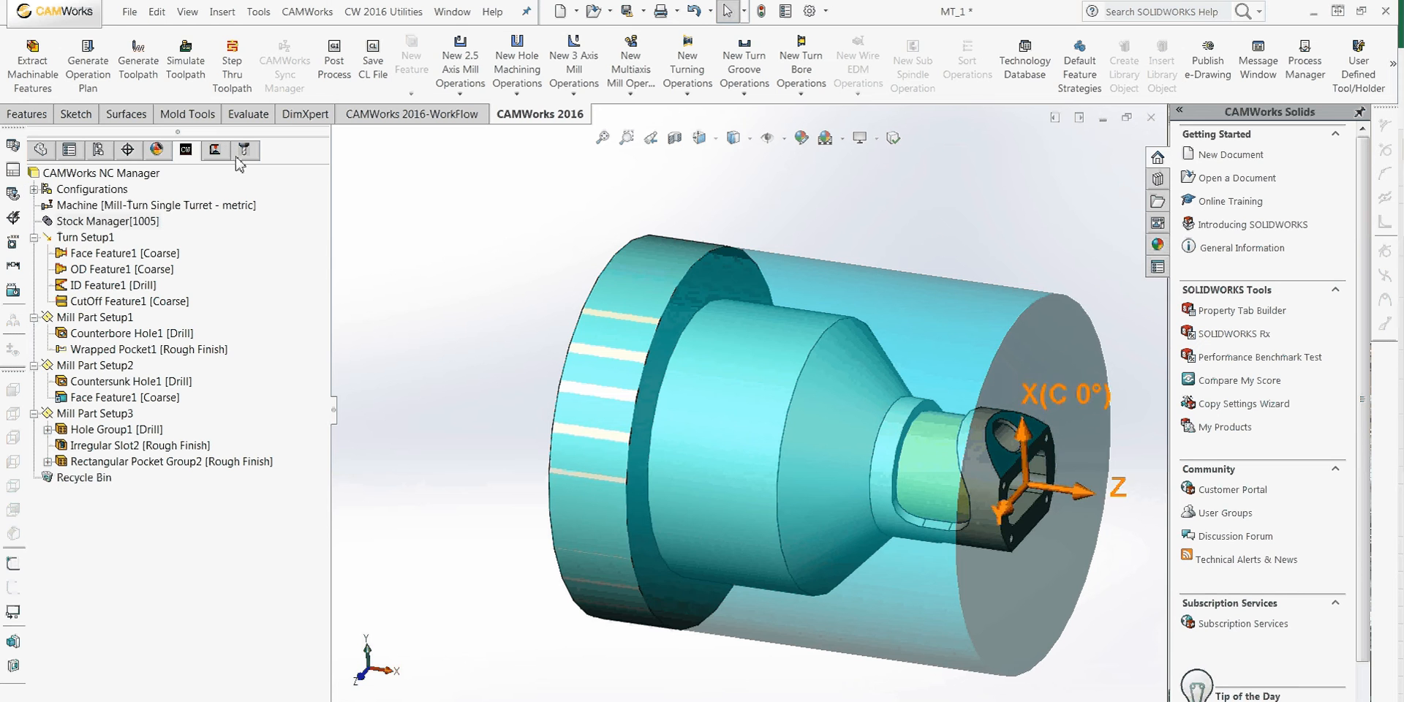
pyautogui.click(146, 462)
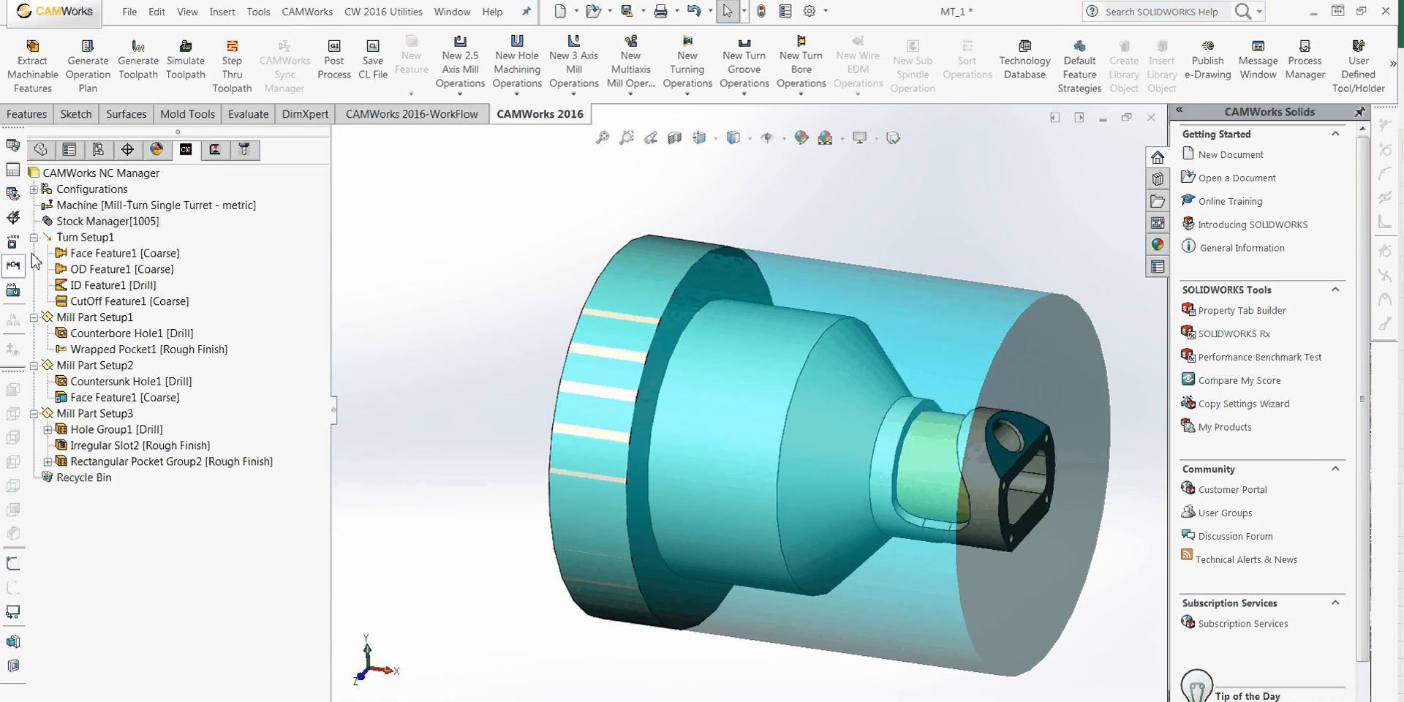
pyautogui.click(215, 150)
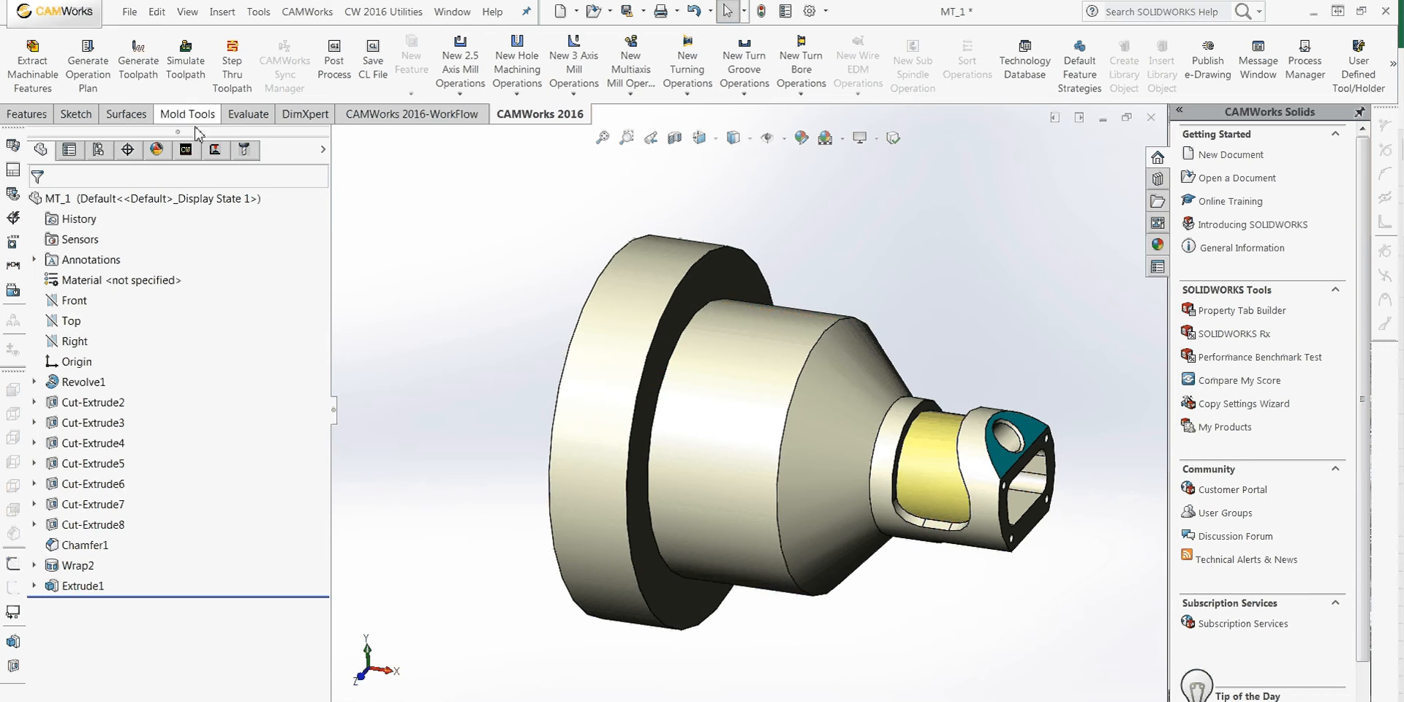
# Review the generated turning and milling operations, then launch toolpath simulation.
pyautogui.click(215, 150)
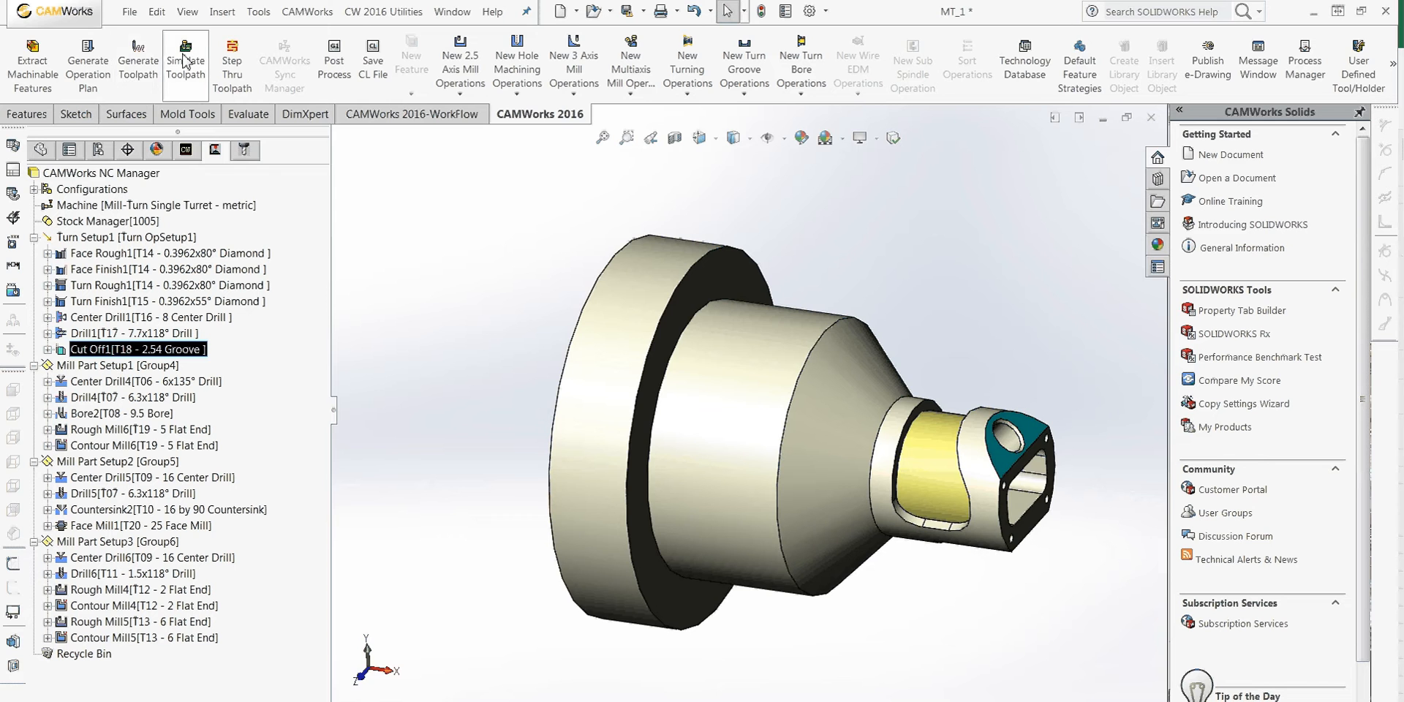
pyautogui.click(184, 55)
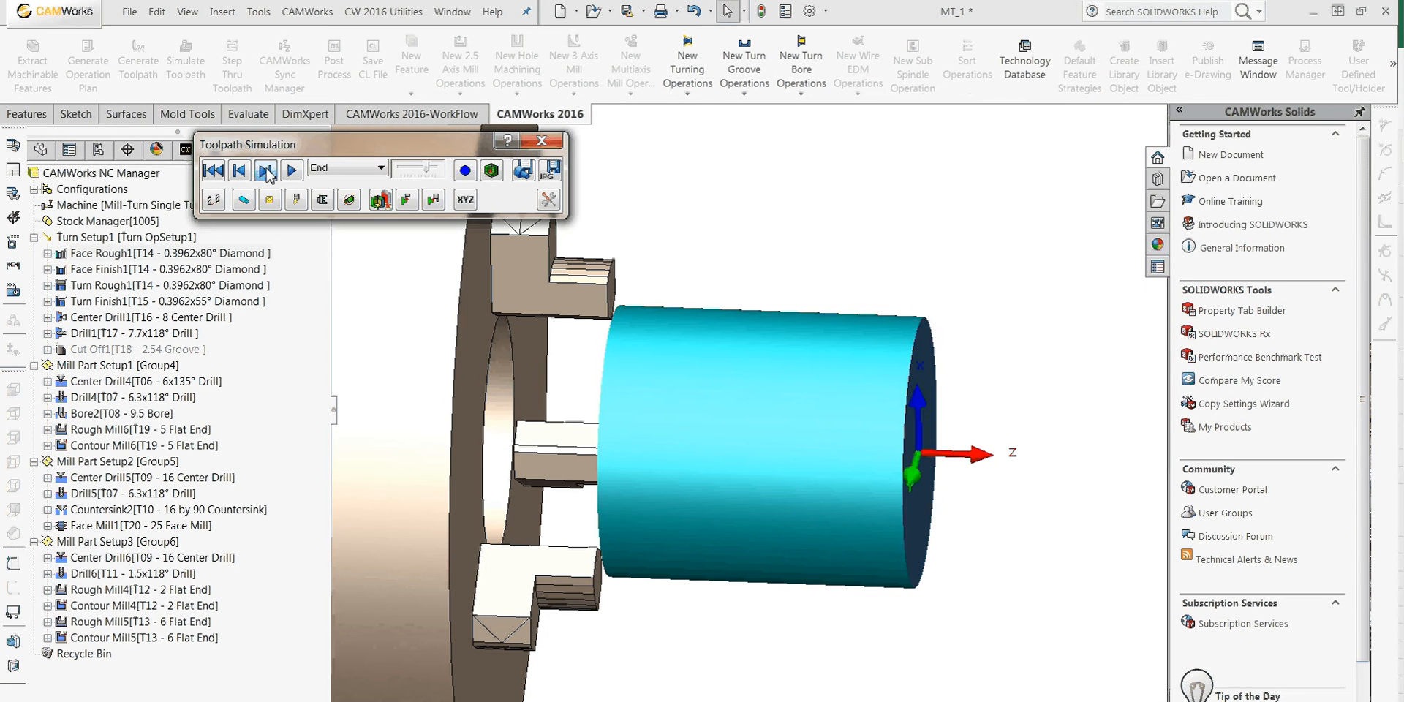
# Run the simulation to turn the stepped profile, then close the simulation toolbar.
pyautogui.click(265, 171)
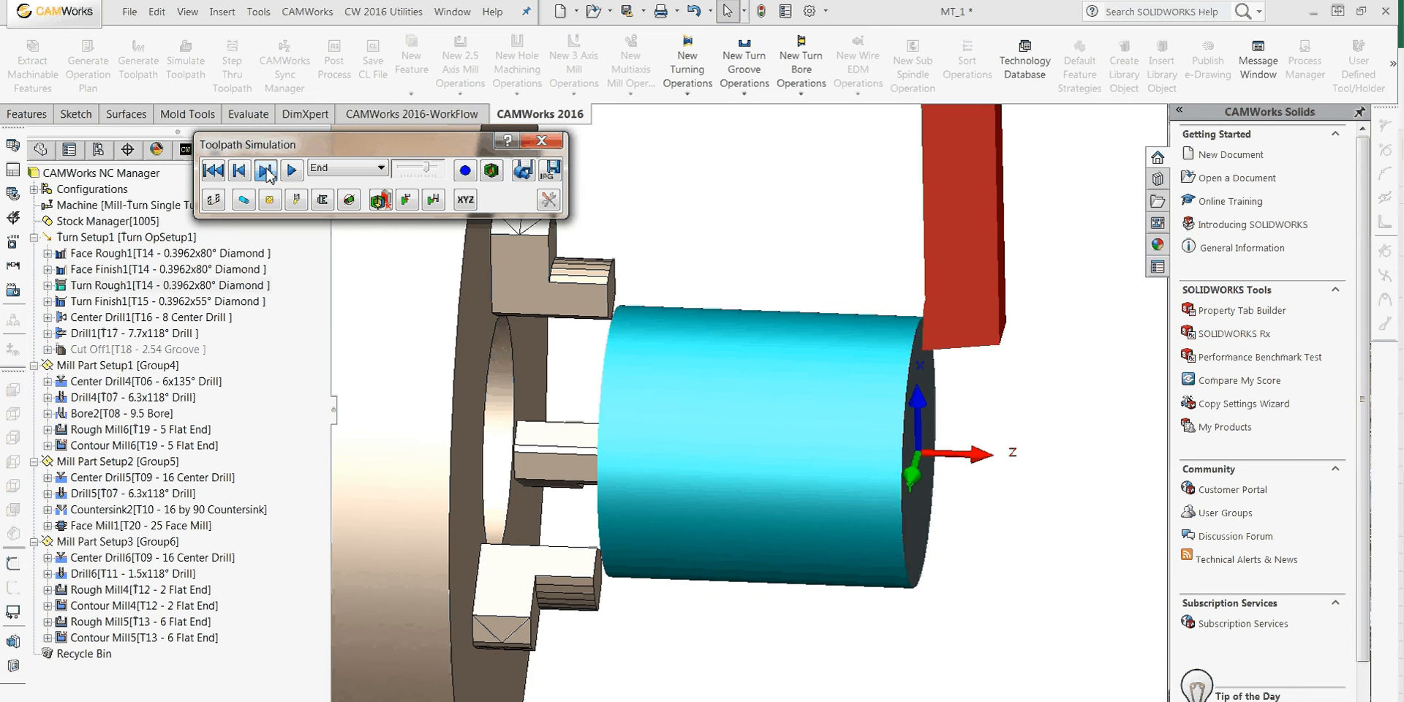
pyautogui.click(264, 170)
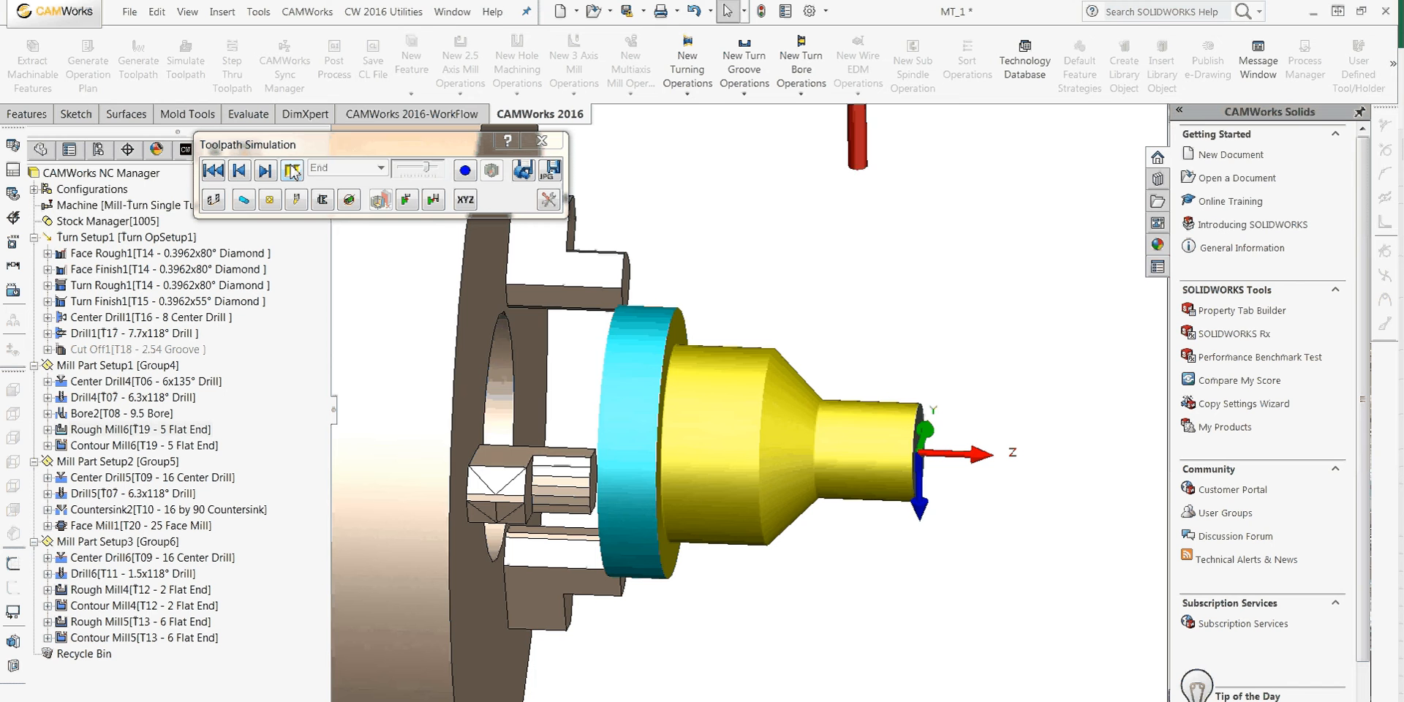
pyautogui.click(291, 170)
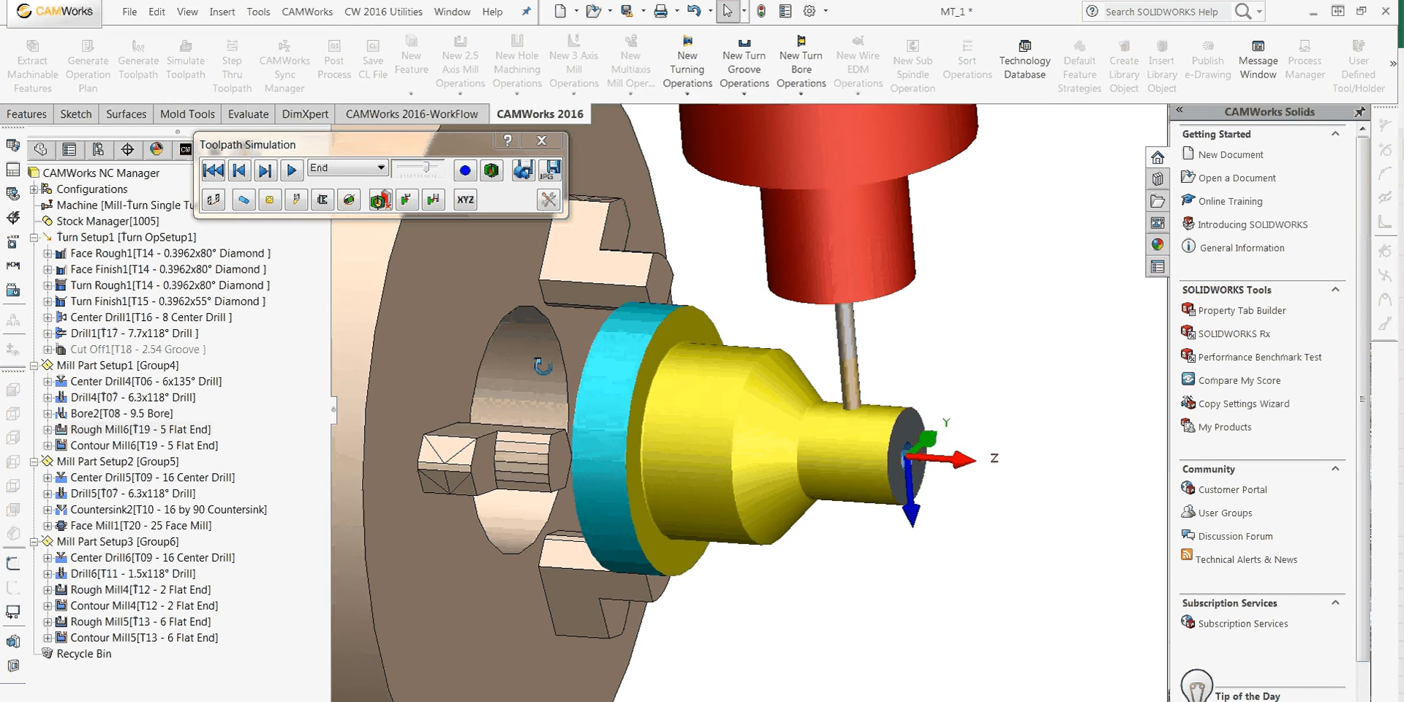
pyautogui.moveTo(548, 259)
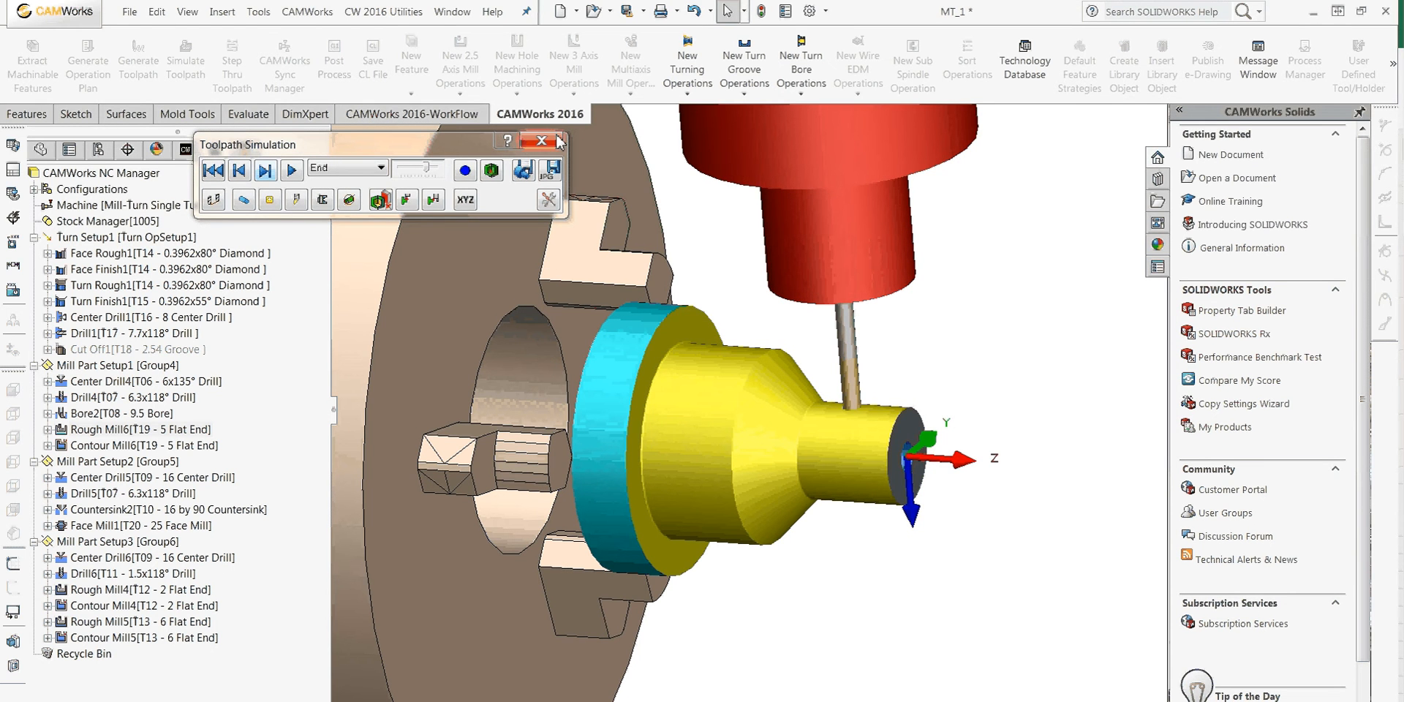
pyautogui.click(542, 141)
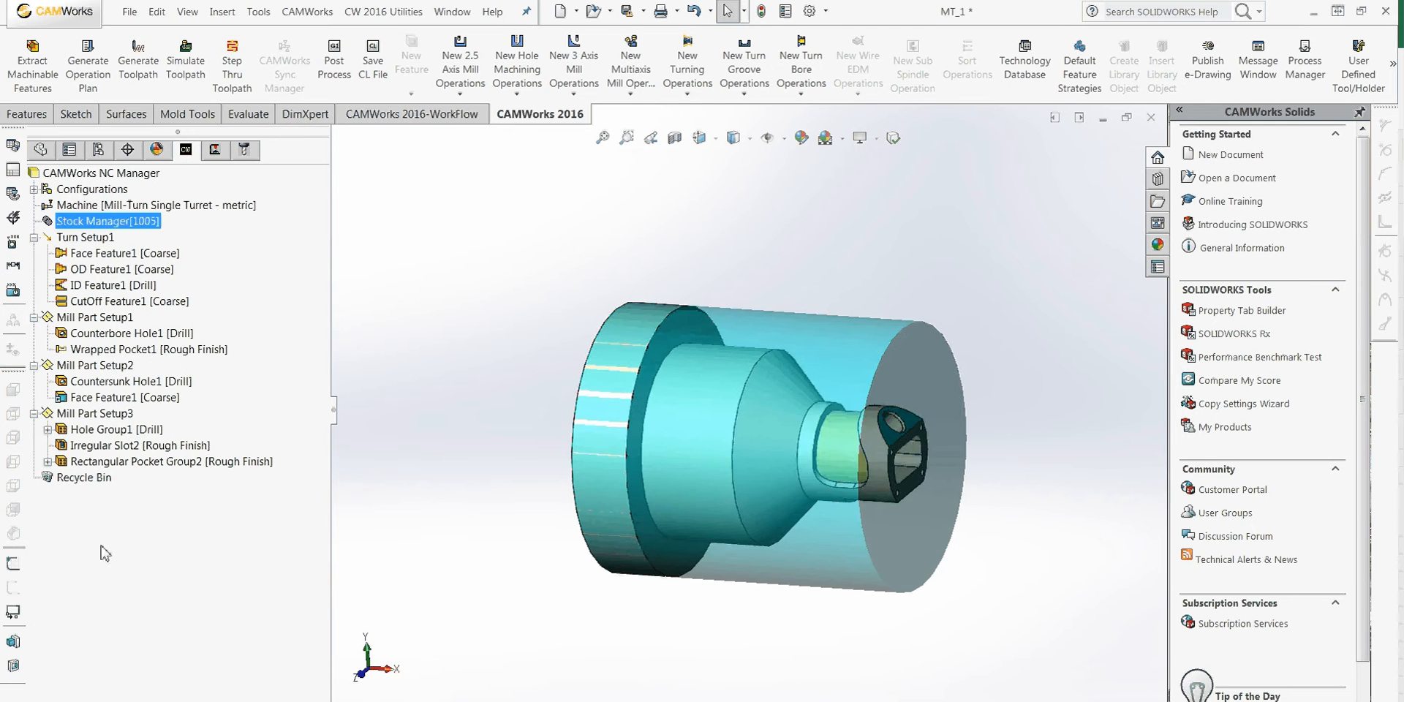
# Review Wrapped Pocket1's definition, confirming blind 3 mm depth, and accept it.
pyautogui.click(139, 349)
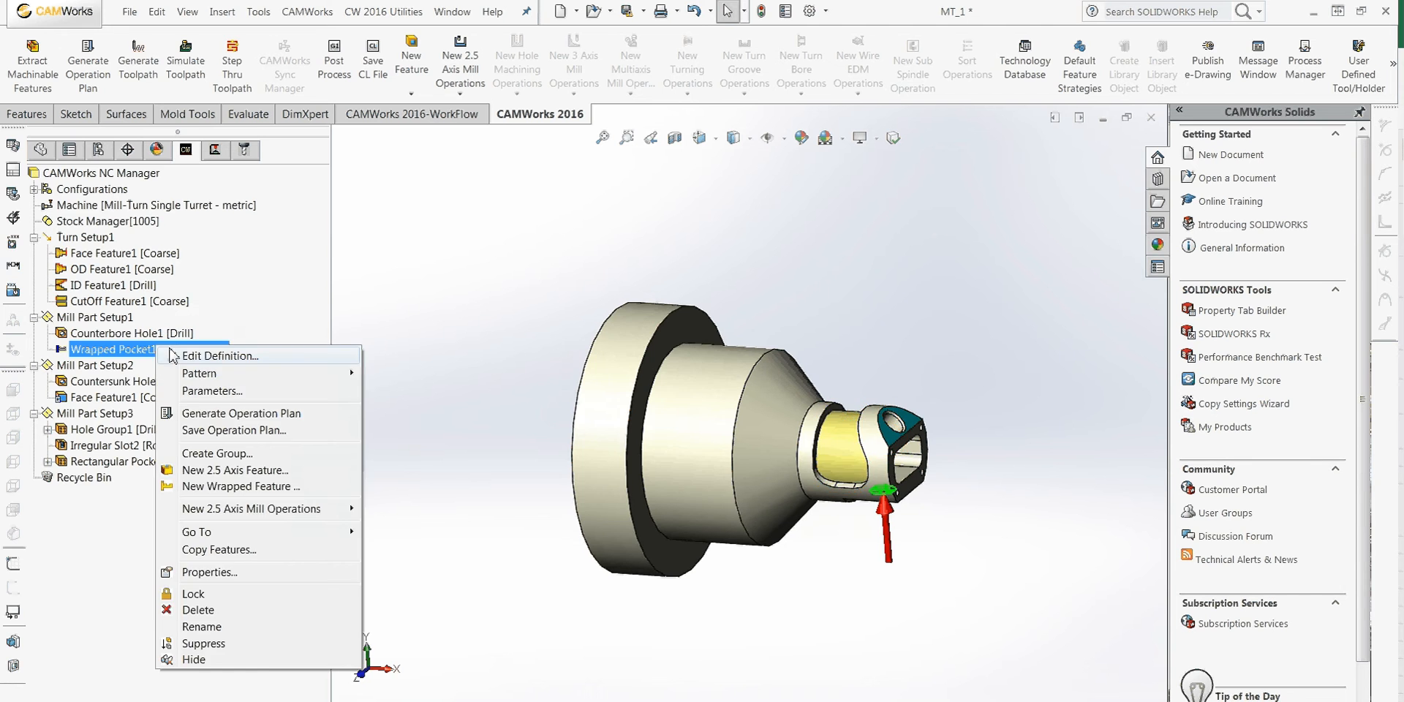
pyautogui.click(219, 357)
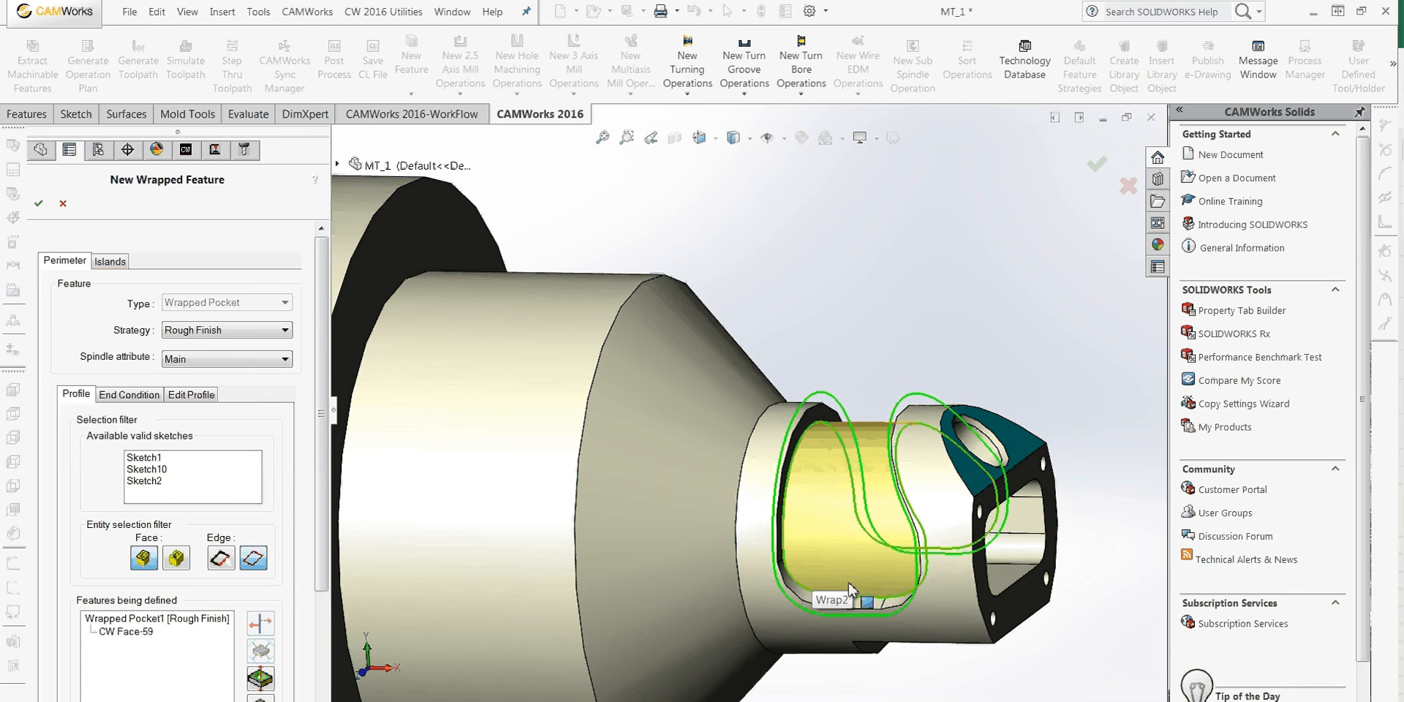
pyautogui.click(129, 395)
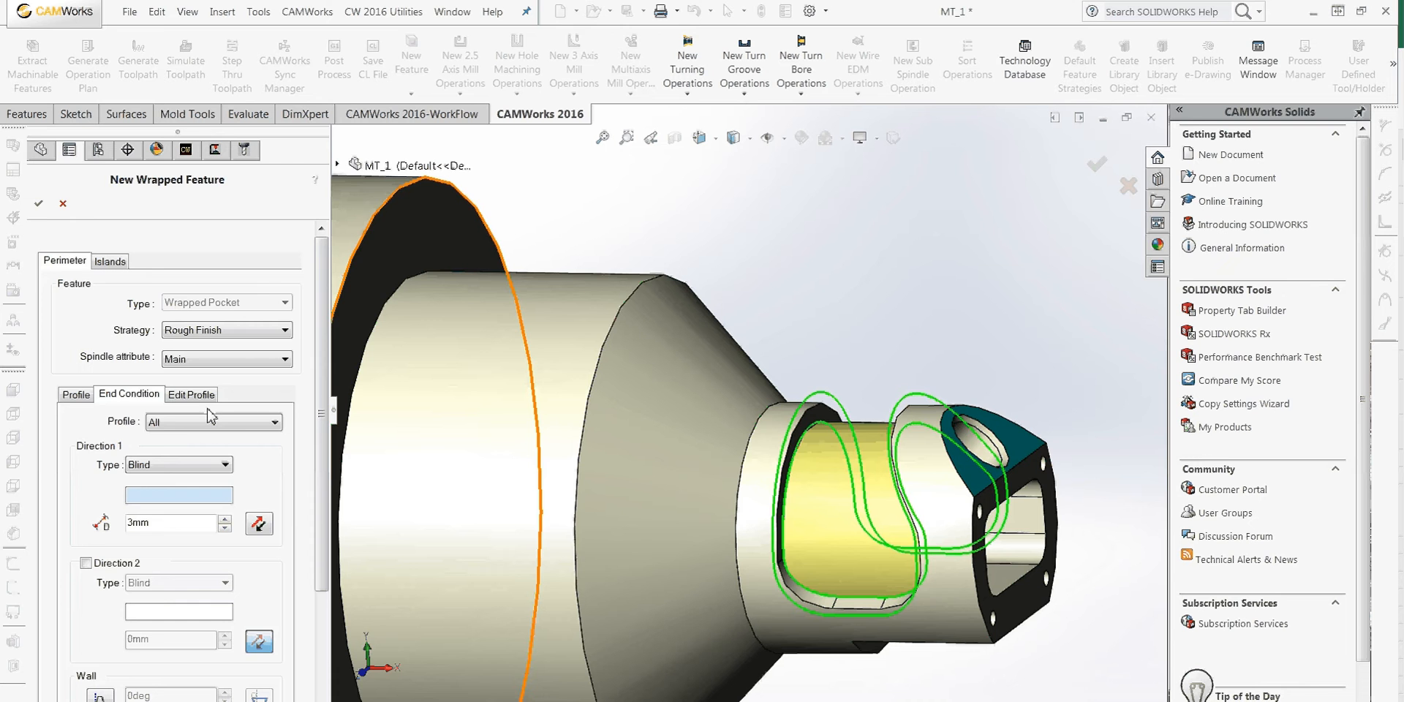
pyautogui.click(43, 202)
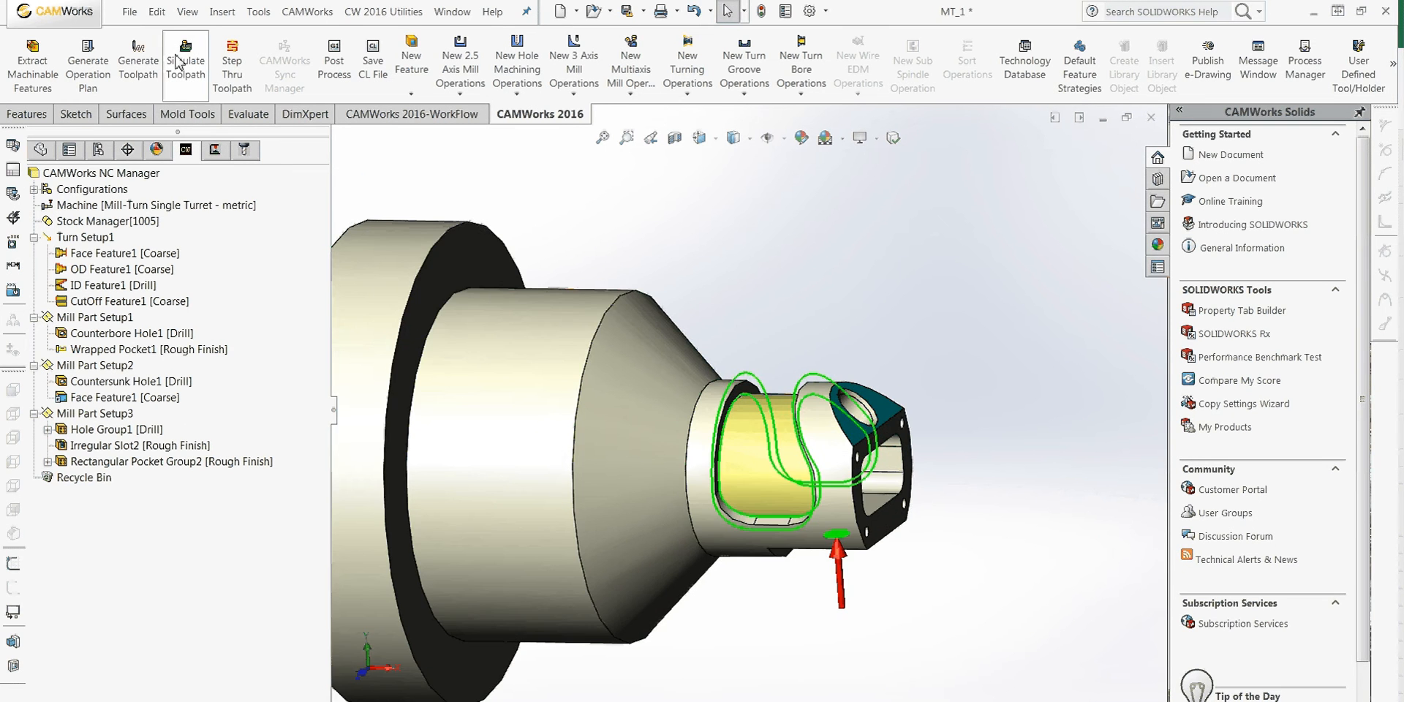
# Restart the toolpath simulation and play the first mill toolpath.
pyautogui.click(185, 57)
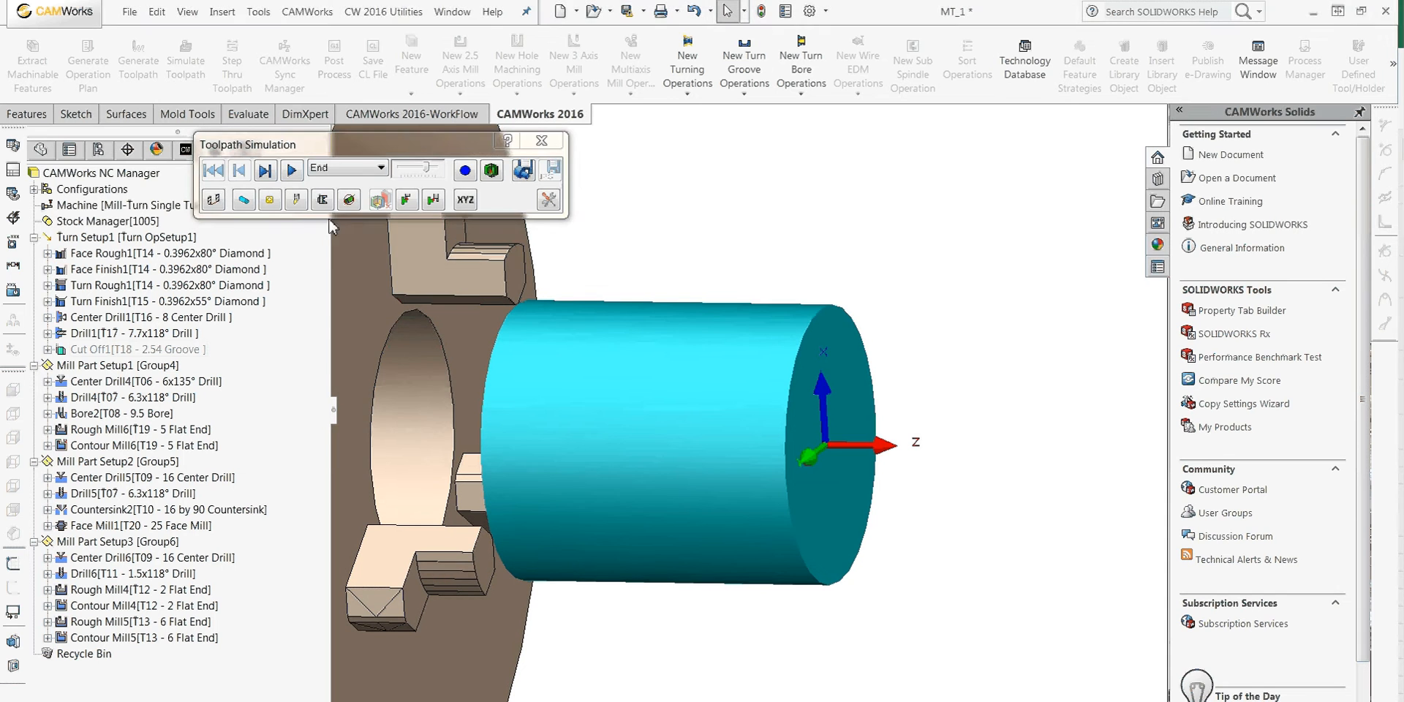
pyautogui.click(291, 170)
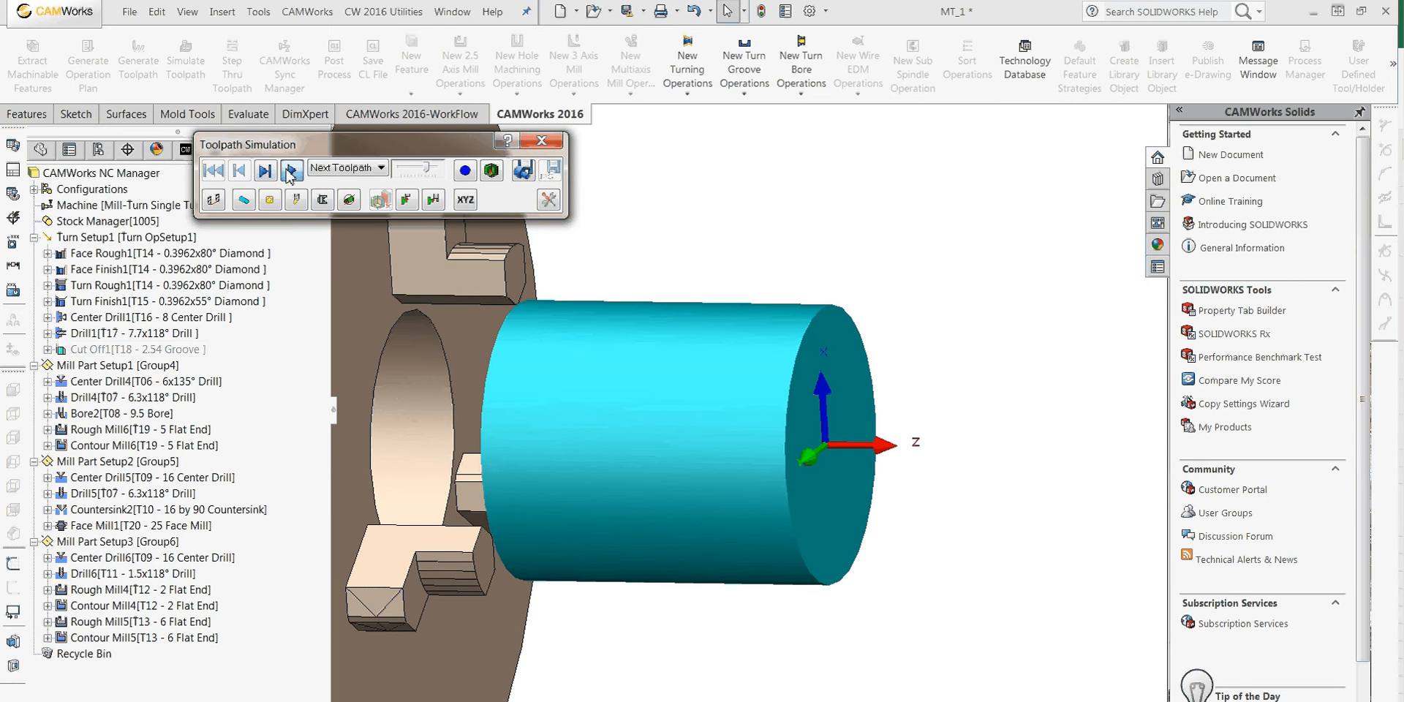
pyautogui.click(292, 171)
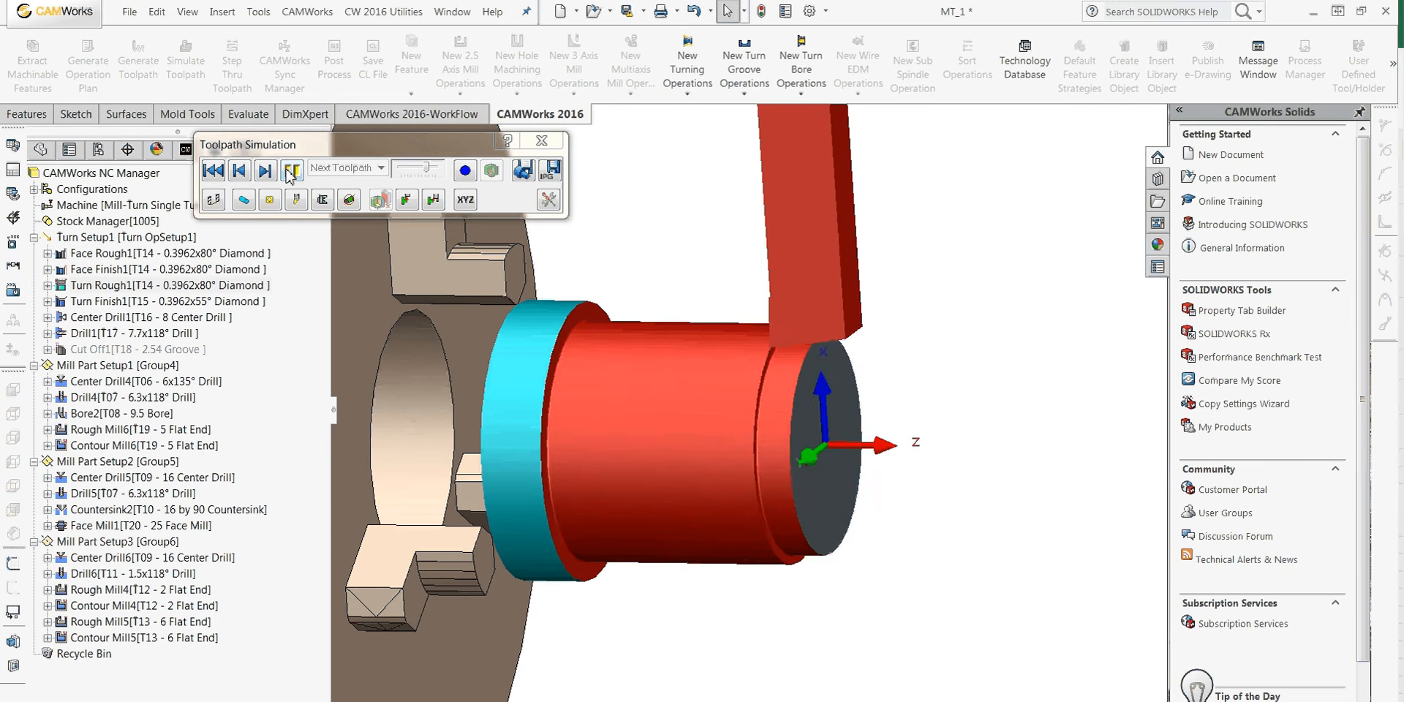
pyautogui.click(292, 170)
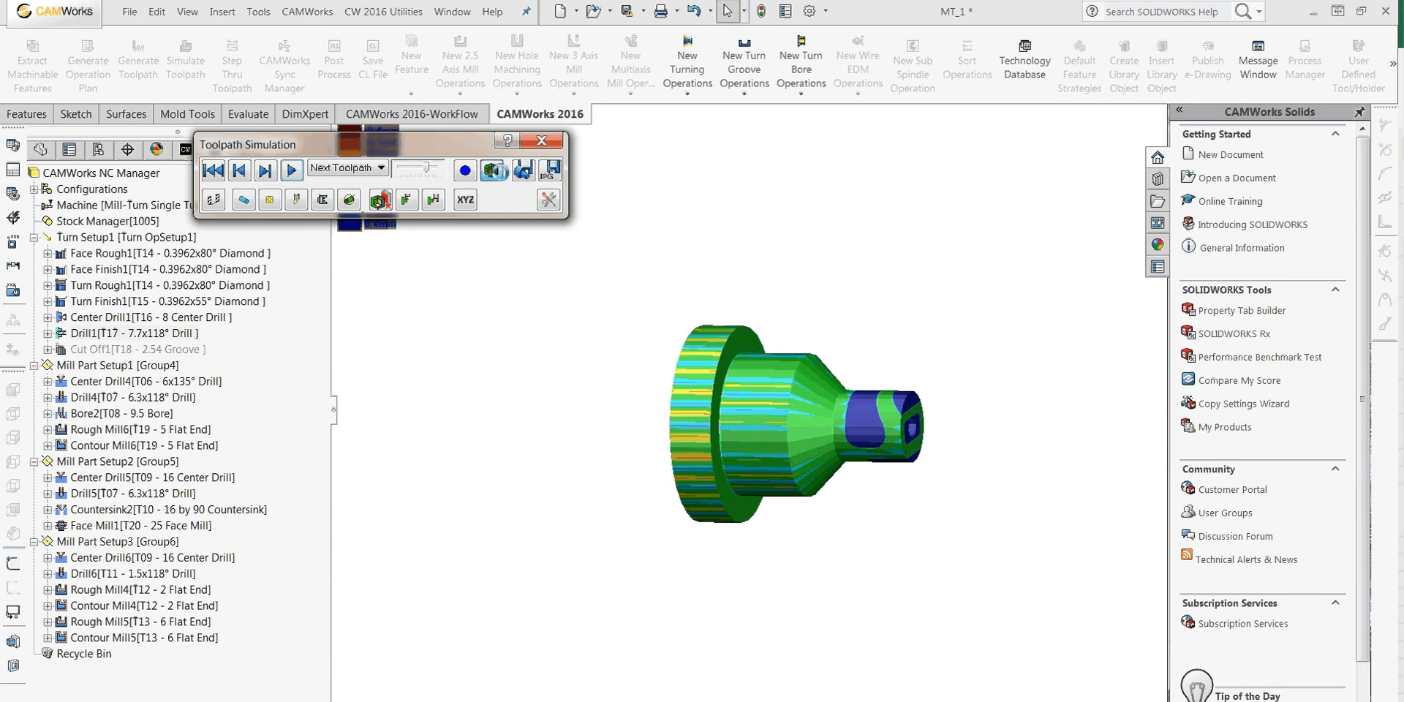
pyautogui.click(292, 169)
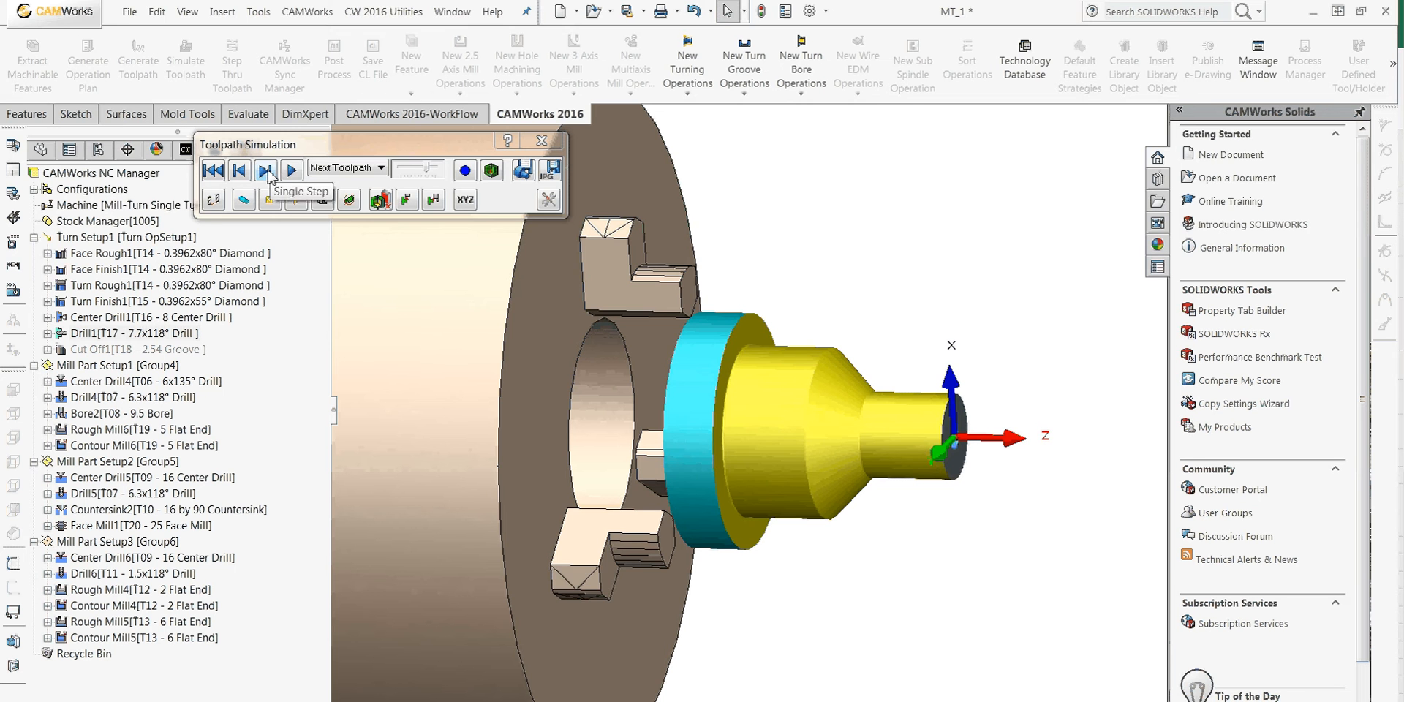
# Step through the next toolpaths, including the center drilling pass on the small end.
pyautogui.click(267, 170)
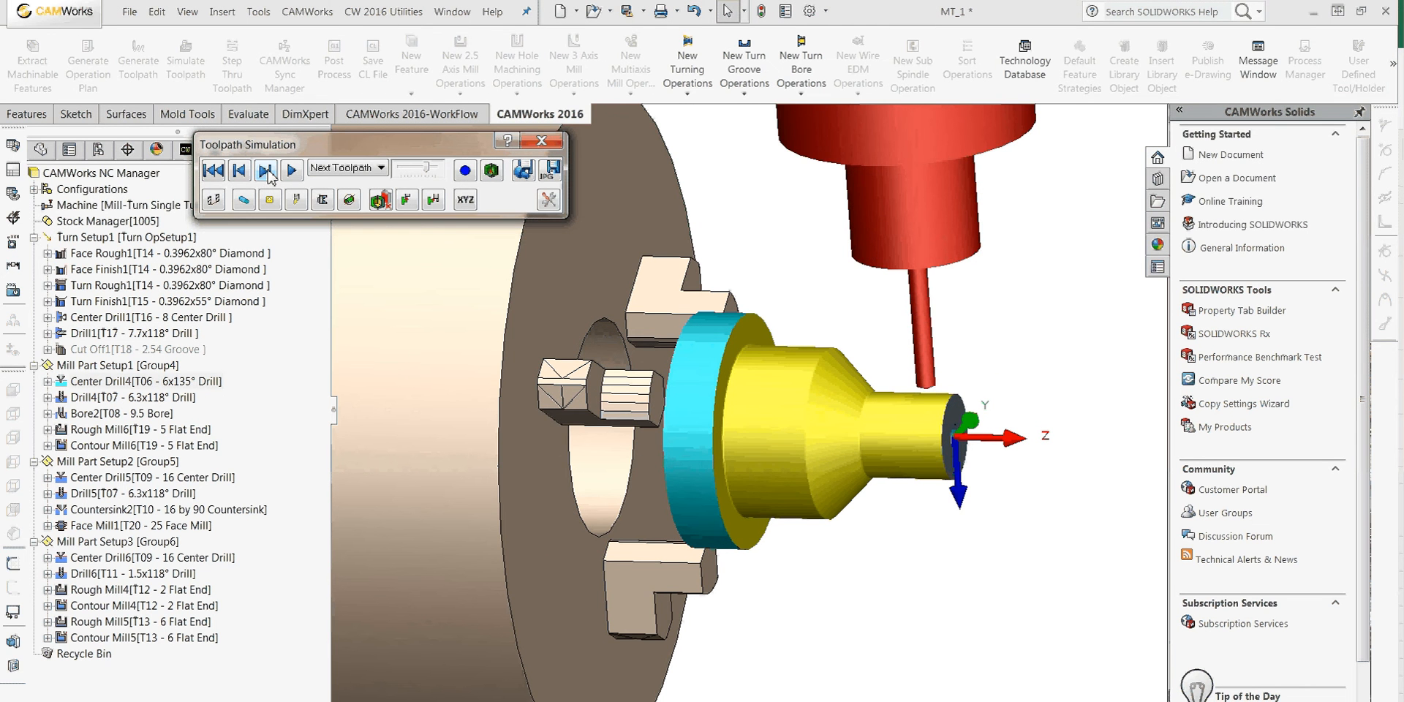
pyautogui.click(266, 170)
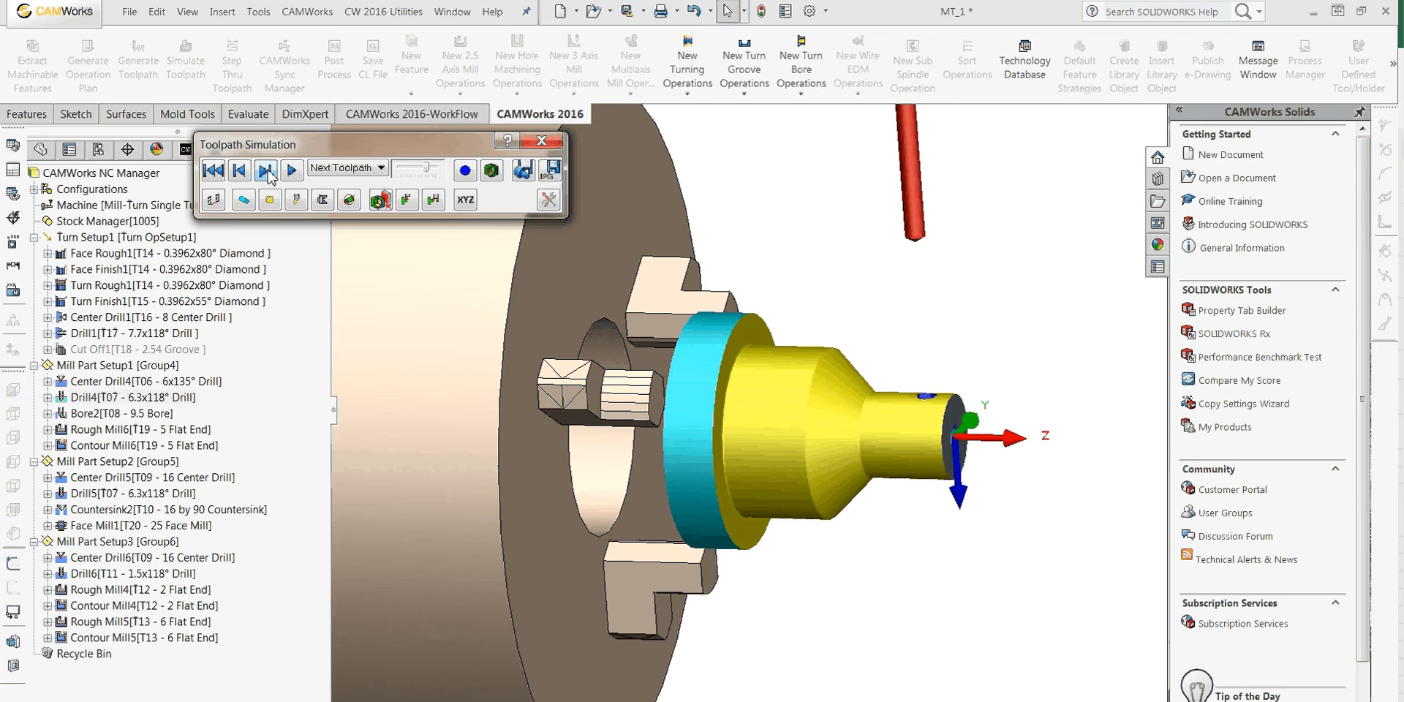
pyautogui.click(266, 170)
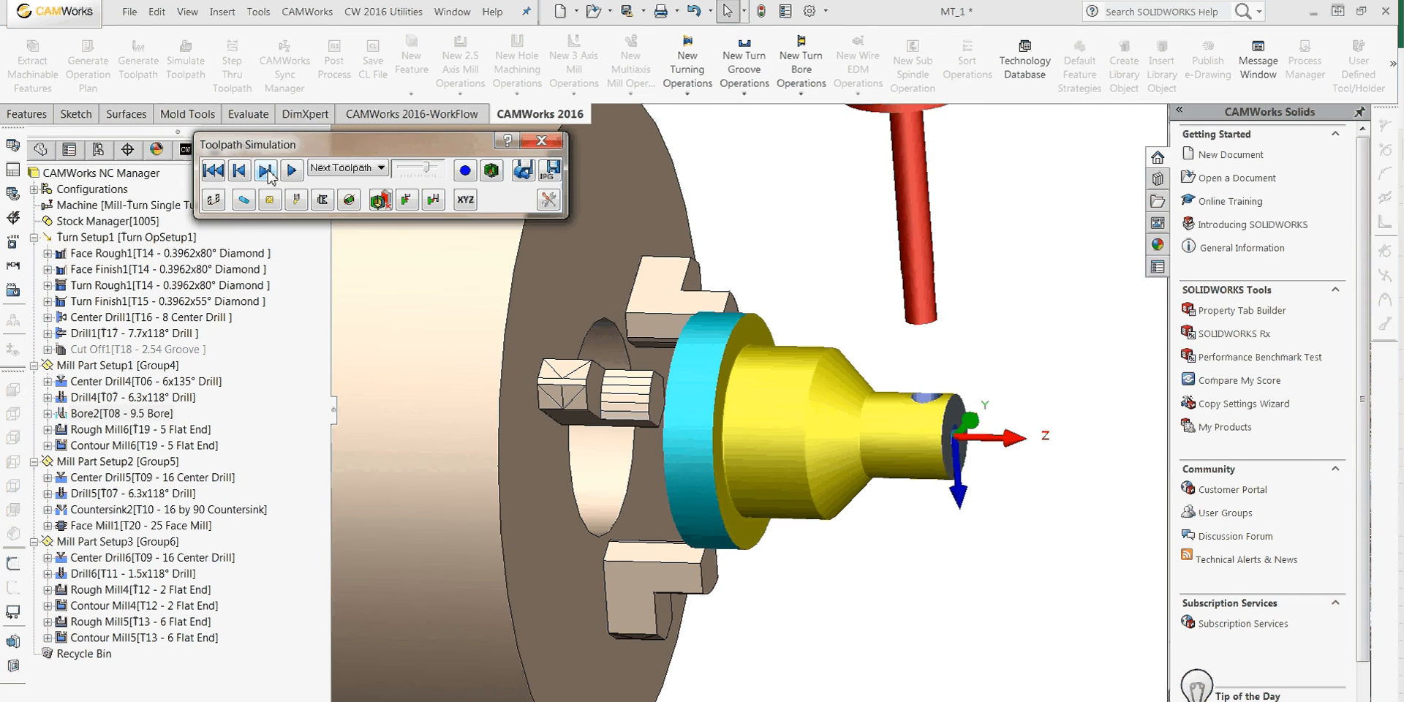
pyautogui.click(291, 170)
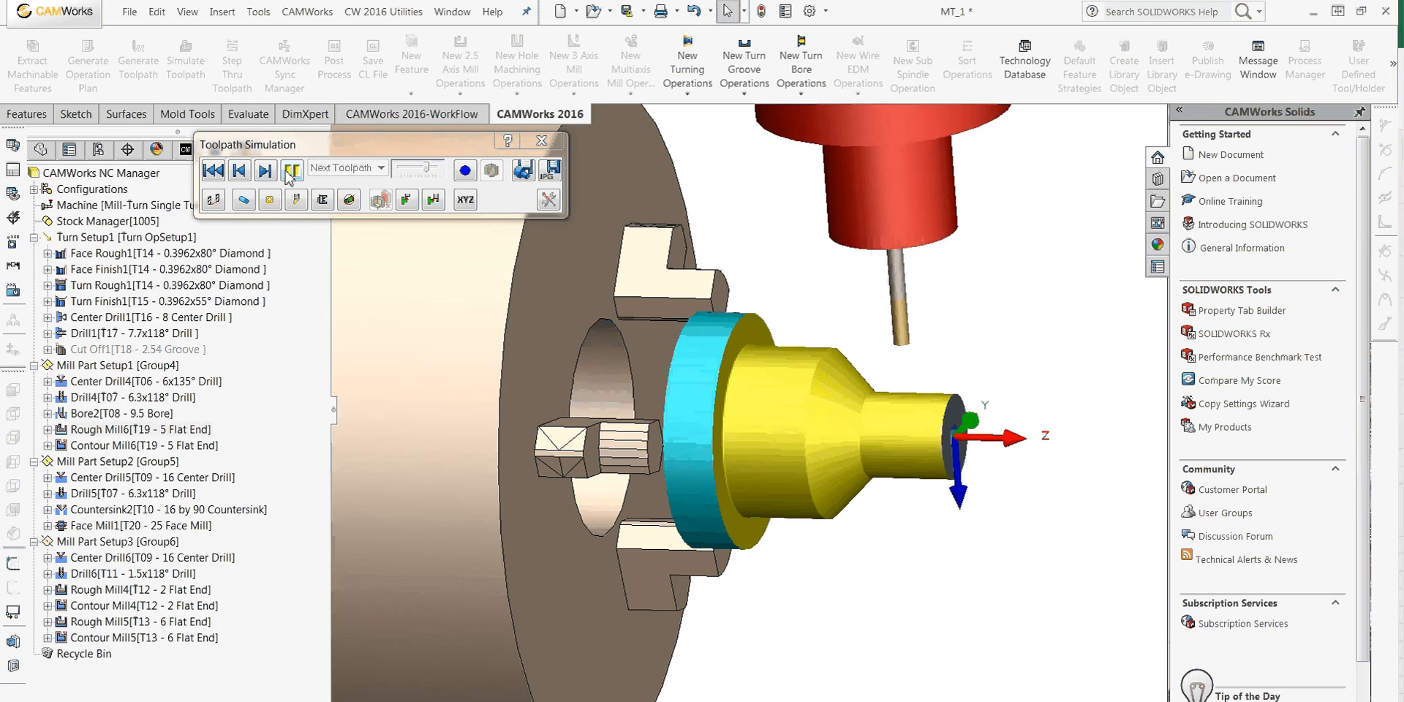
pyautogui.click(292, 169)
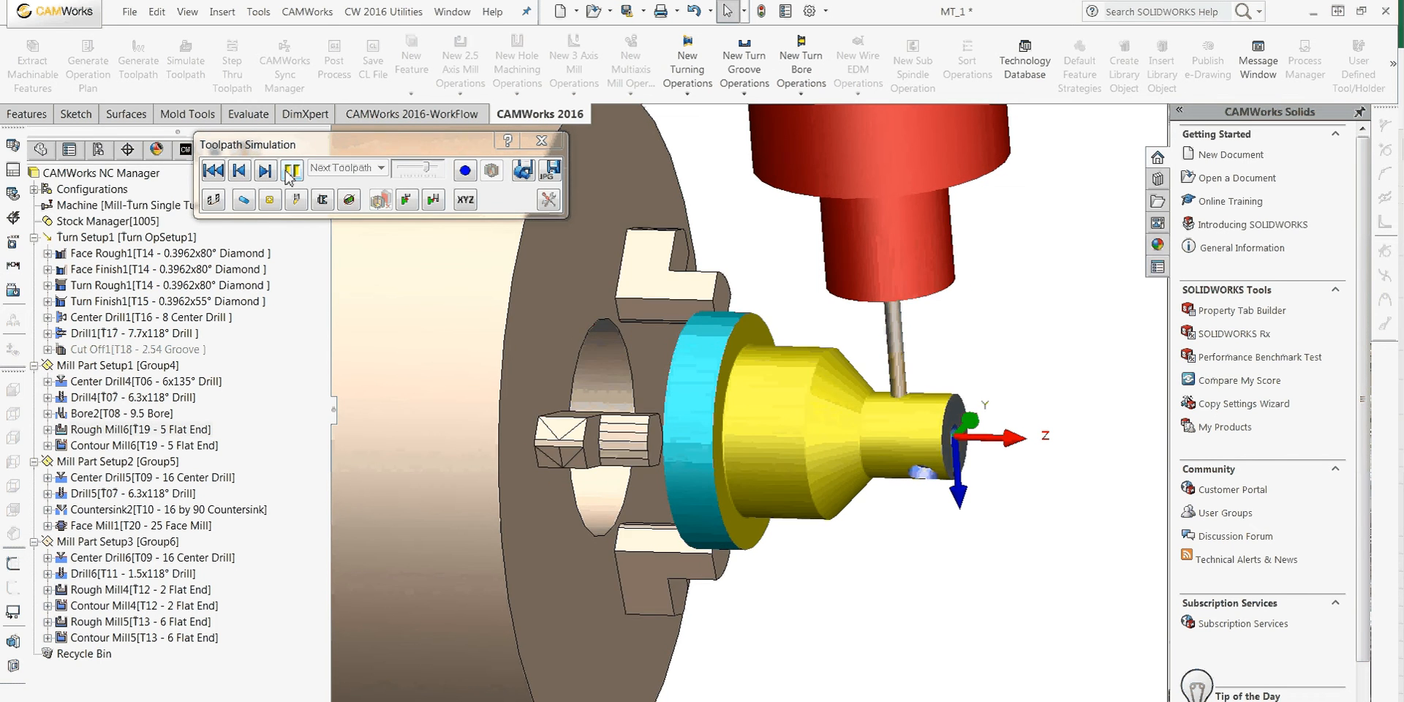
pyautogui.click(292, 169)
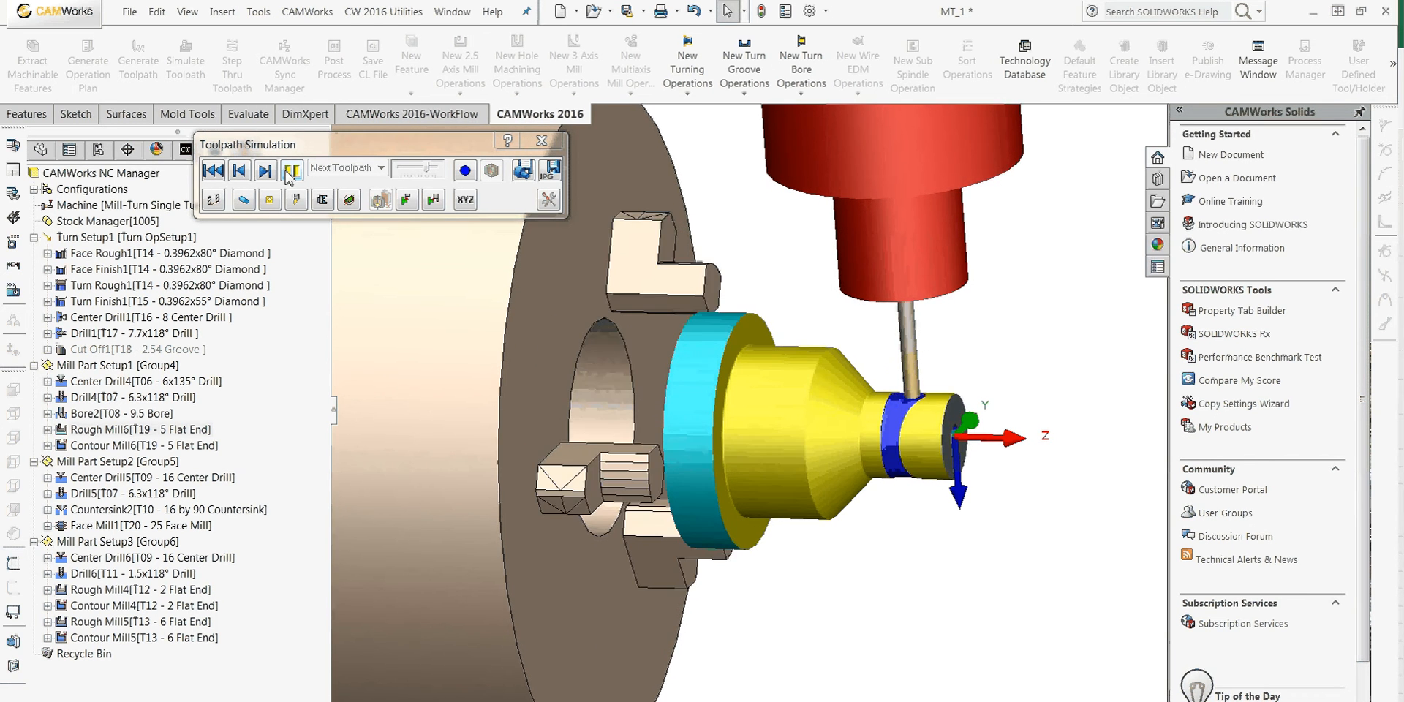
pyautogui.click(291, 170)
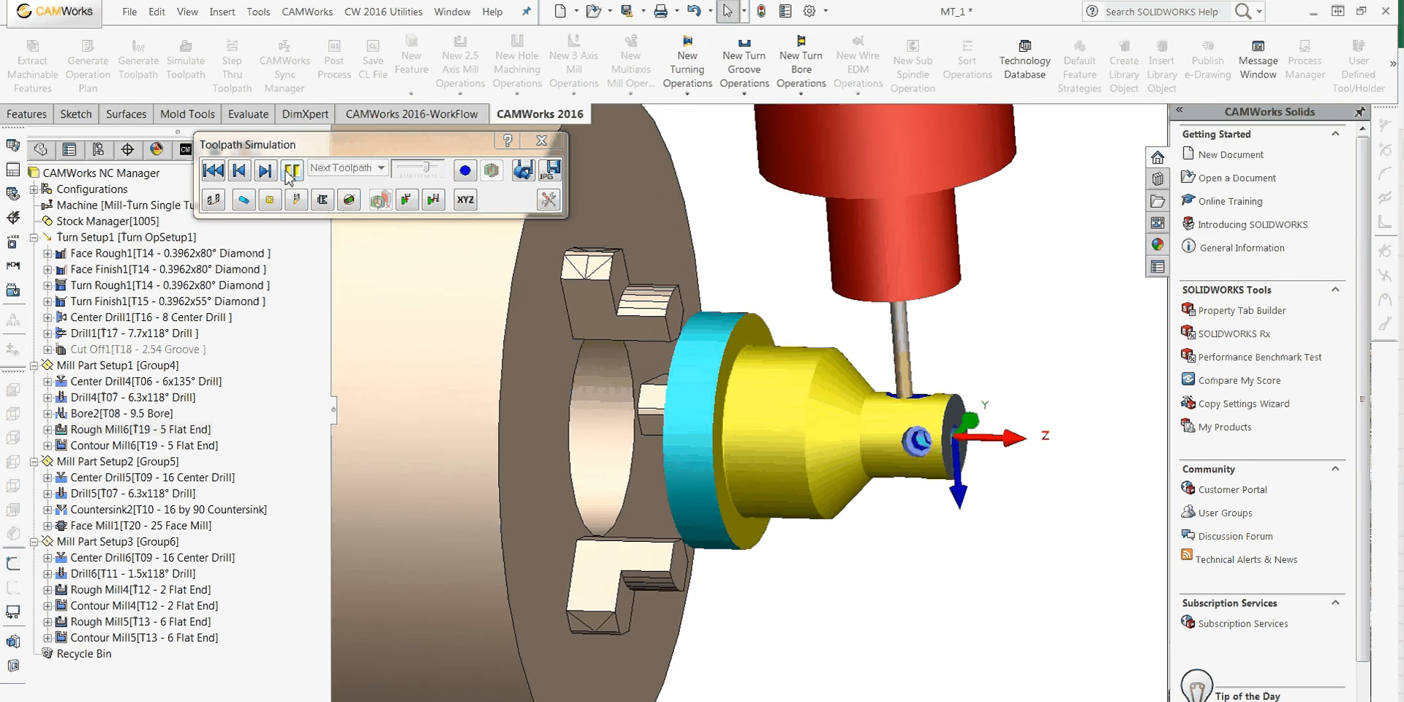
# Simulate the remaining drilling and flat-milling toolpaths on the small end.
pyautogui.click(292, 170)
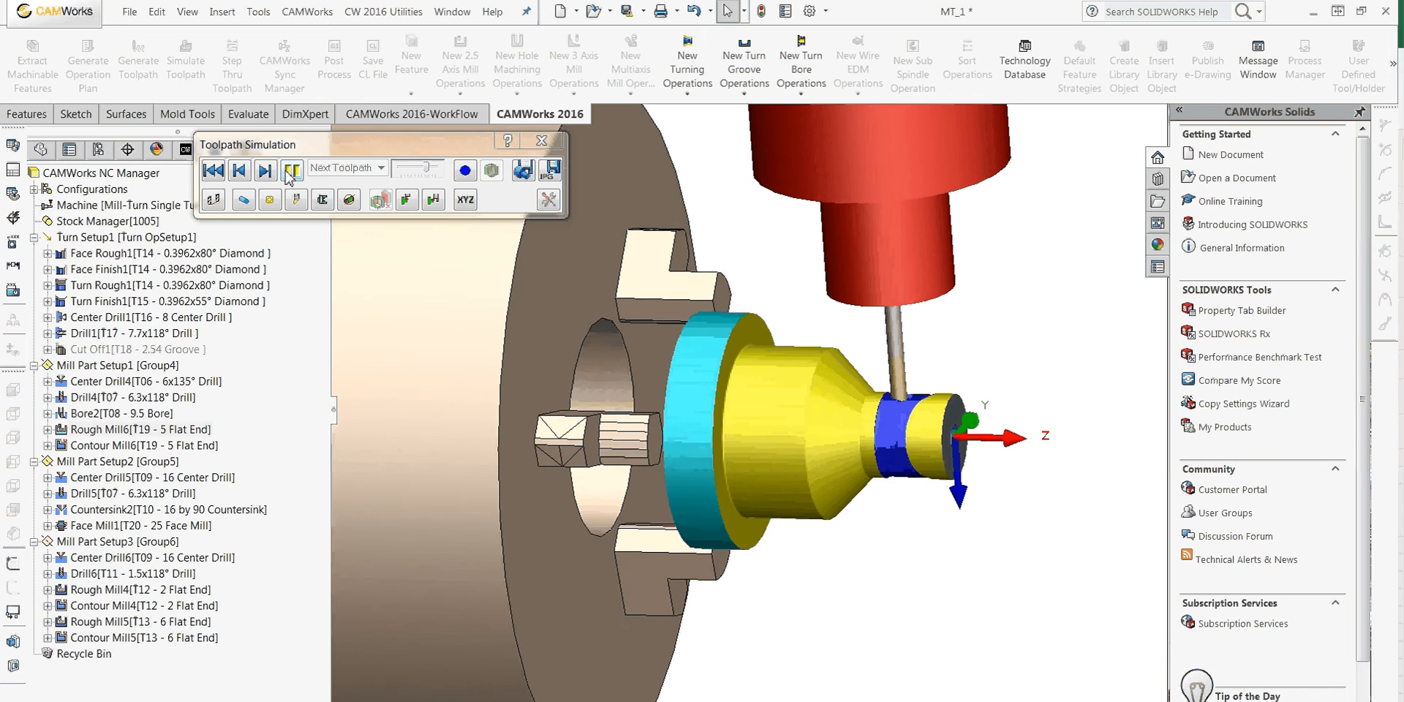
pyautogui.click(291, 170)
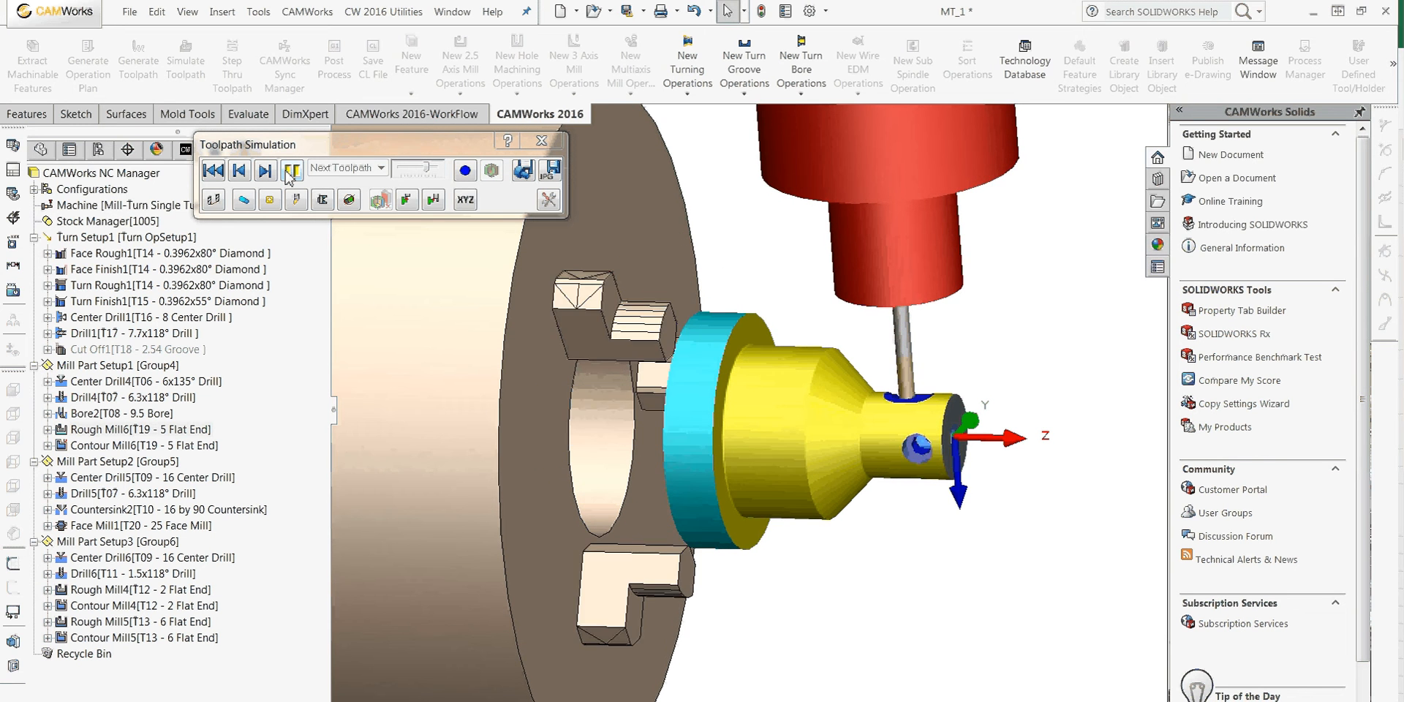
pyautogui.click(290, 170)
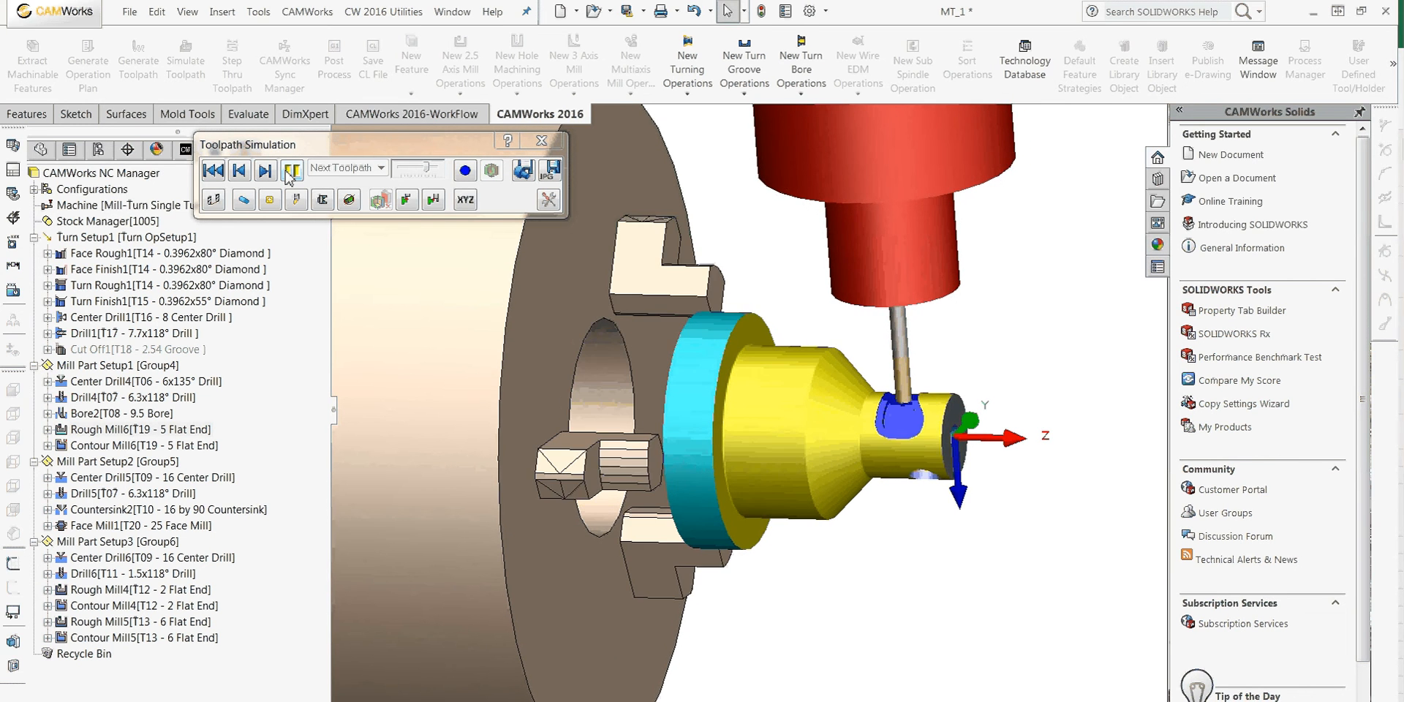
pyautogui.click(291, 170)
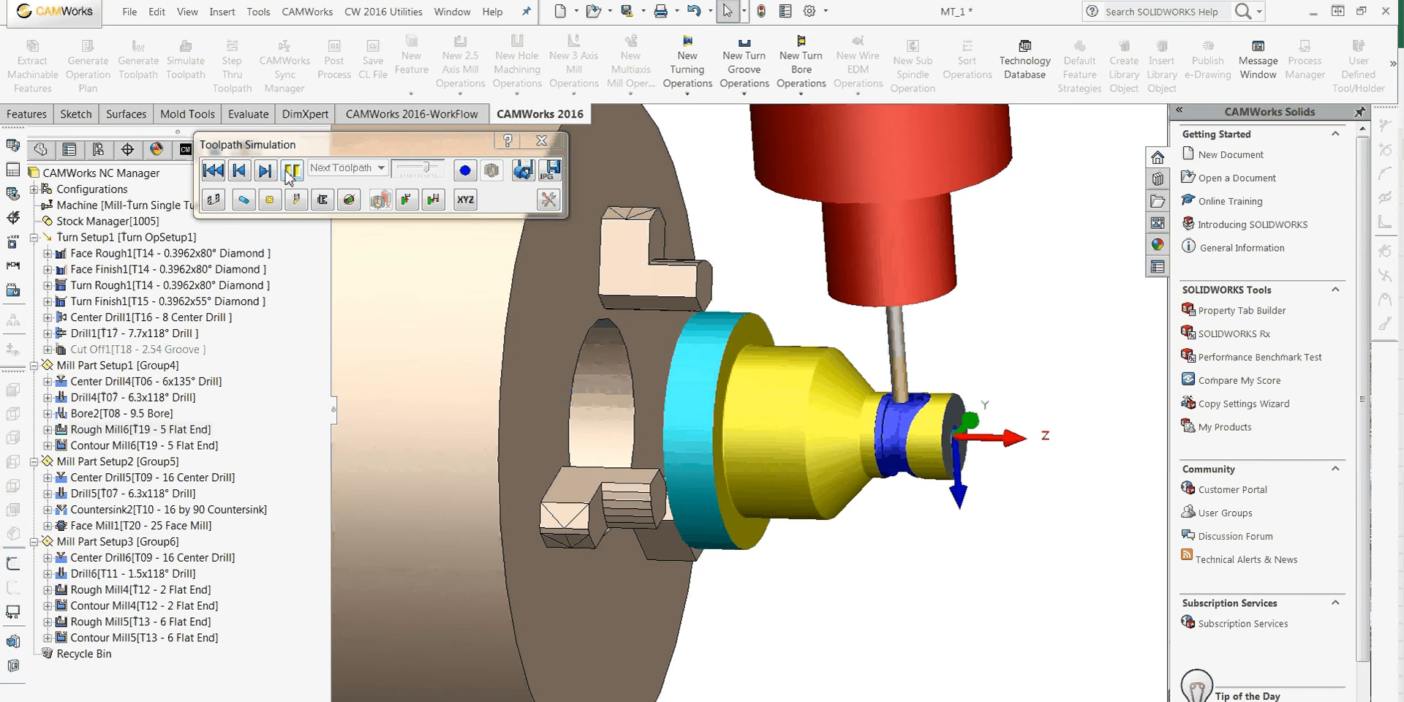
pyautogui.click(292, 171)
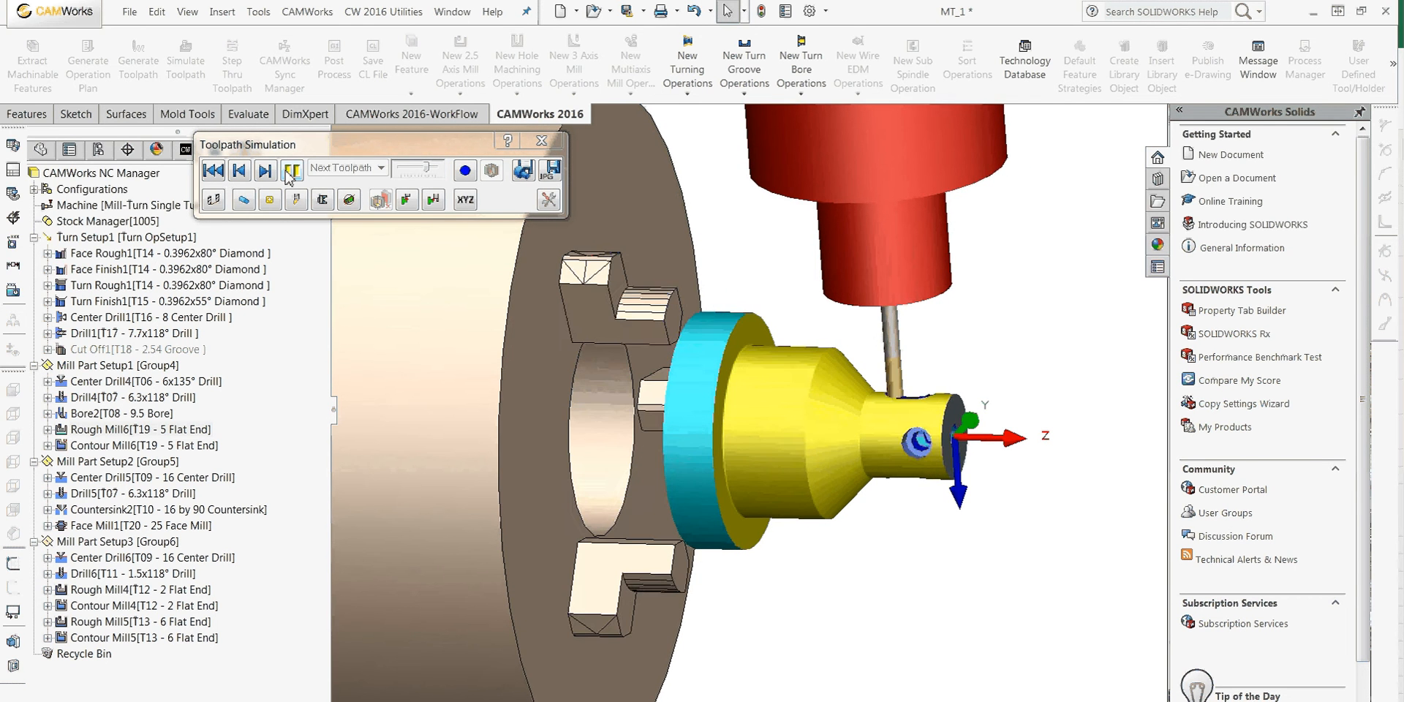
pyautogui.click(292, 170)
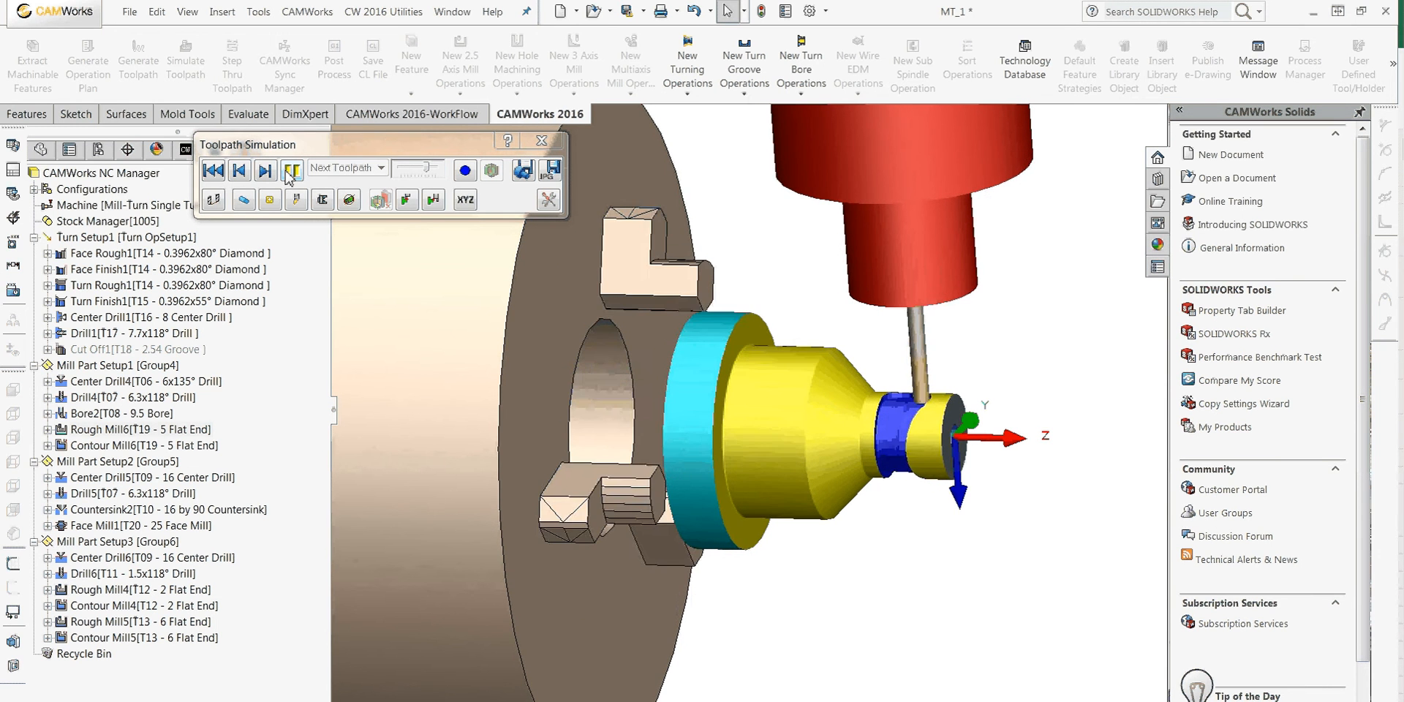
pyautogui.click(292, 170)
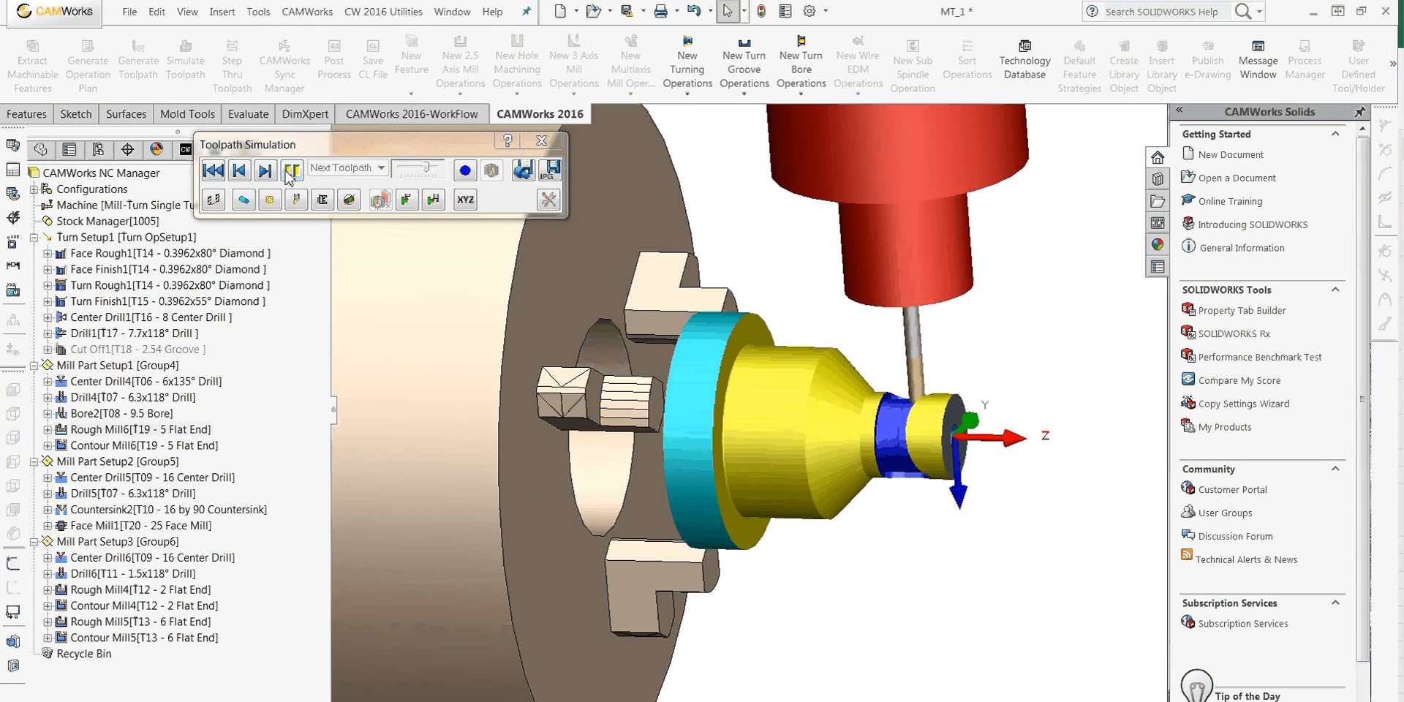
pyautogui.click(291, 170)
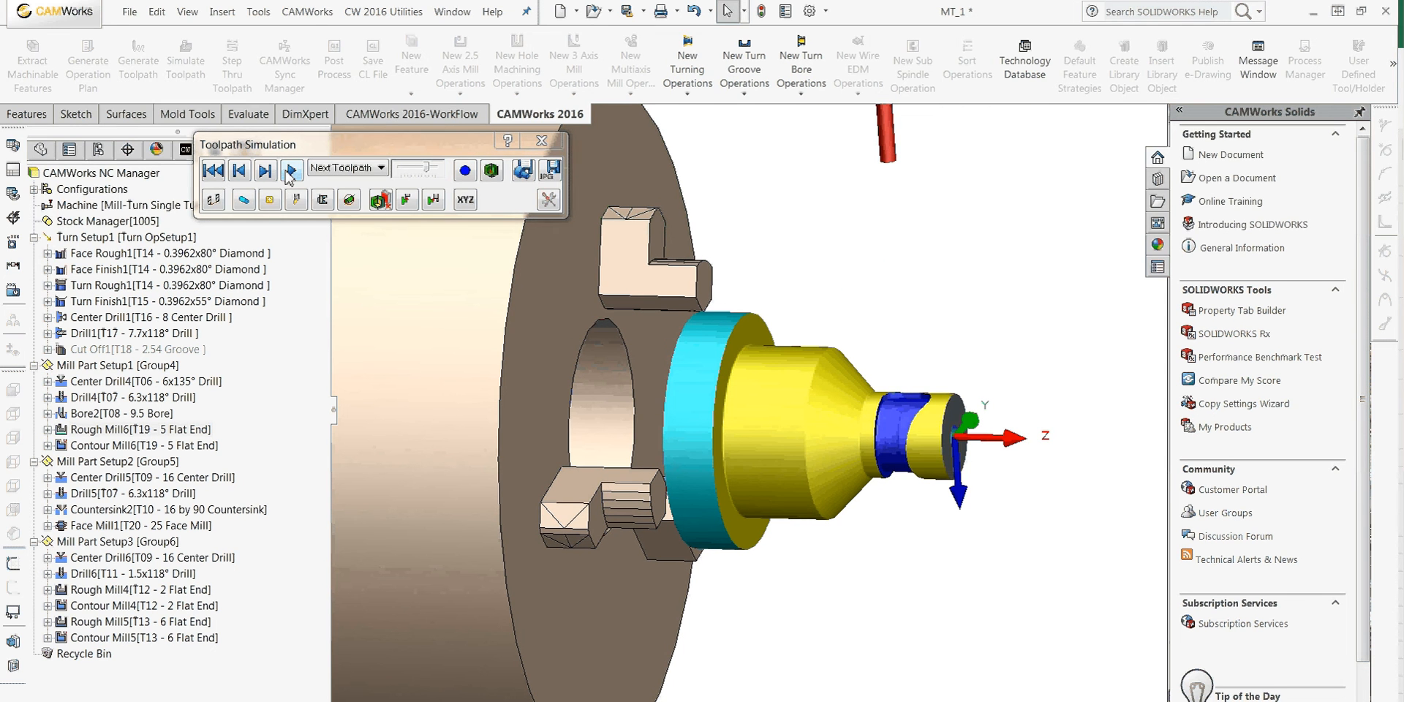
# Simulate the rough pocket milling toolpath on the end.
pyautogui.click(291, 170)
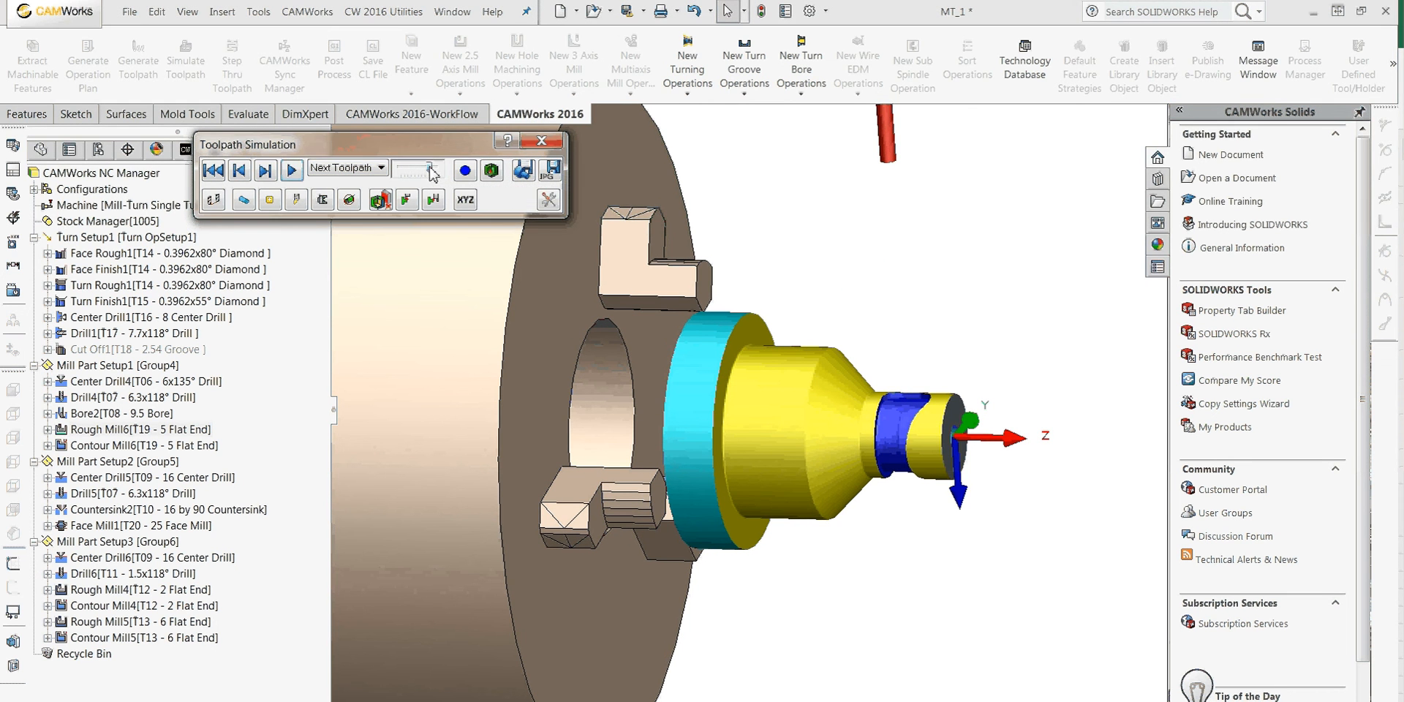
pyautogui.click(292, 169)
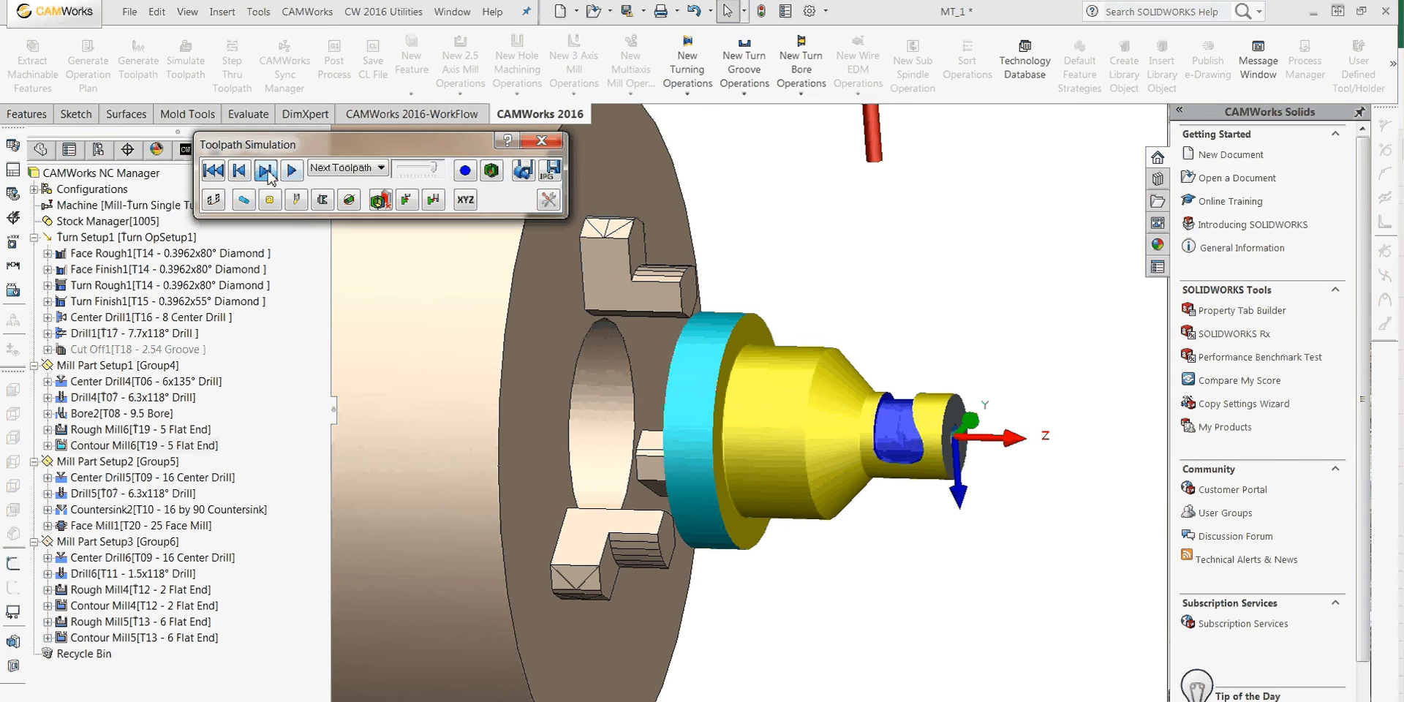
pyautogui.click(266, 170)
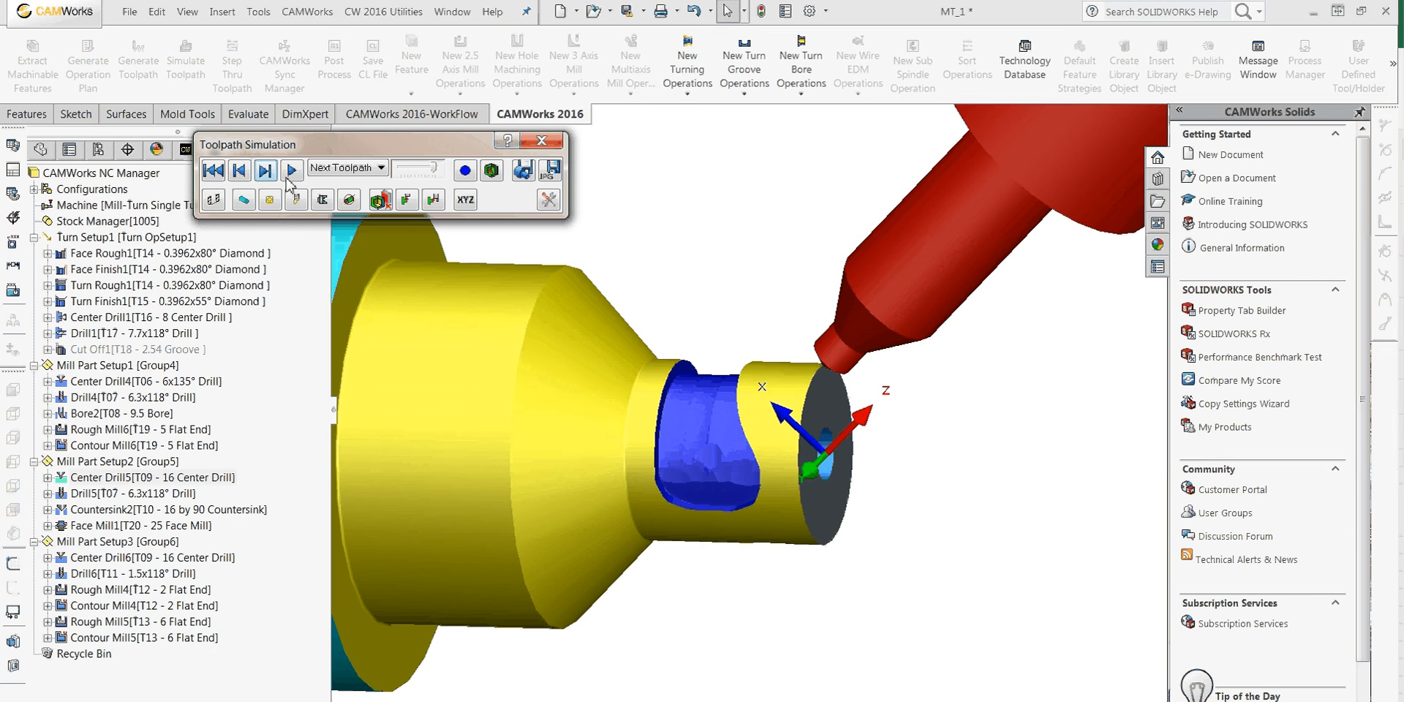
pyautogui.click(265, 170)
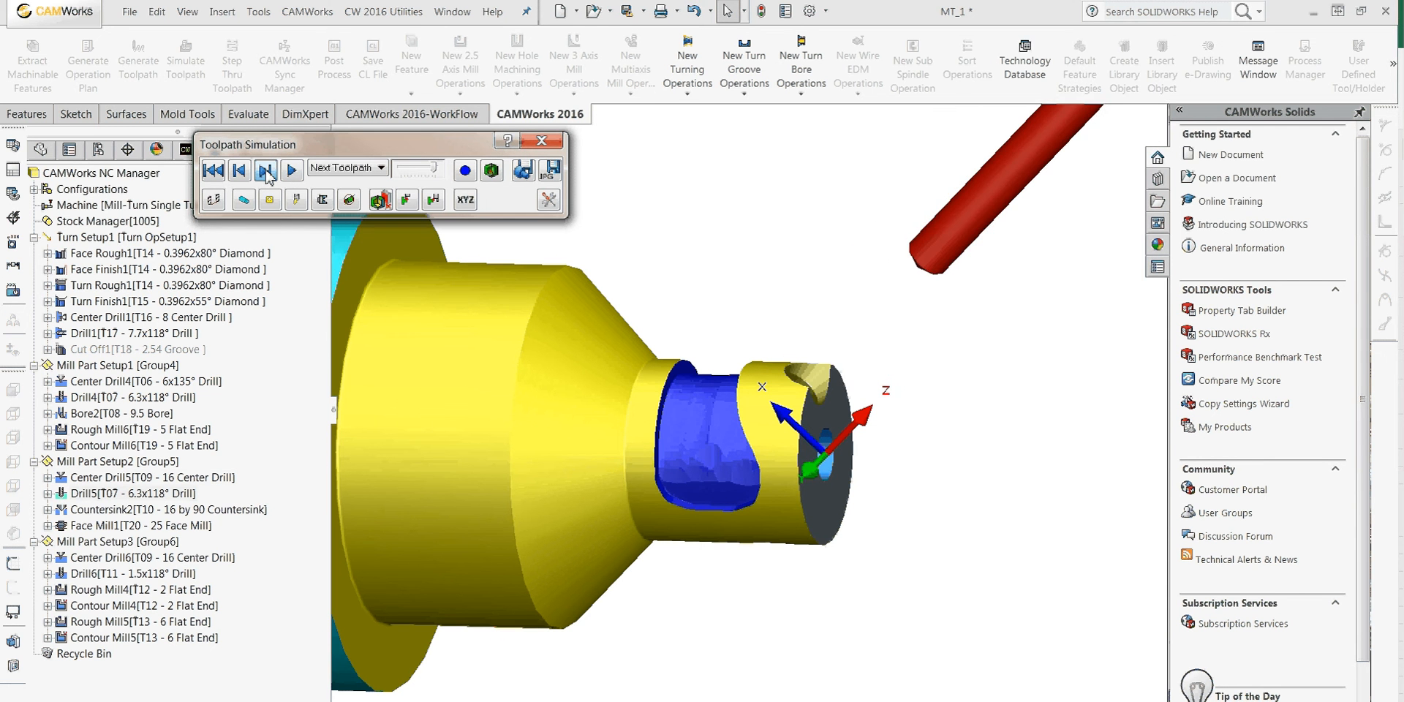
# Simulate the hole near the outer edge and the countersink toolpath.
pyautogui.click(265, 170)
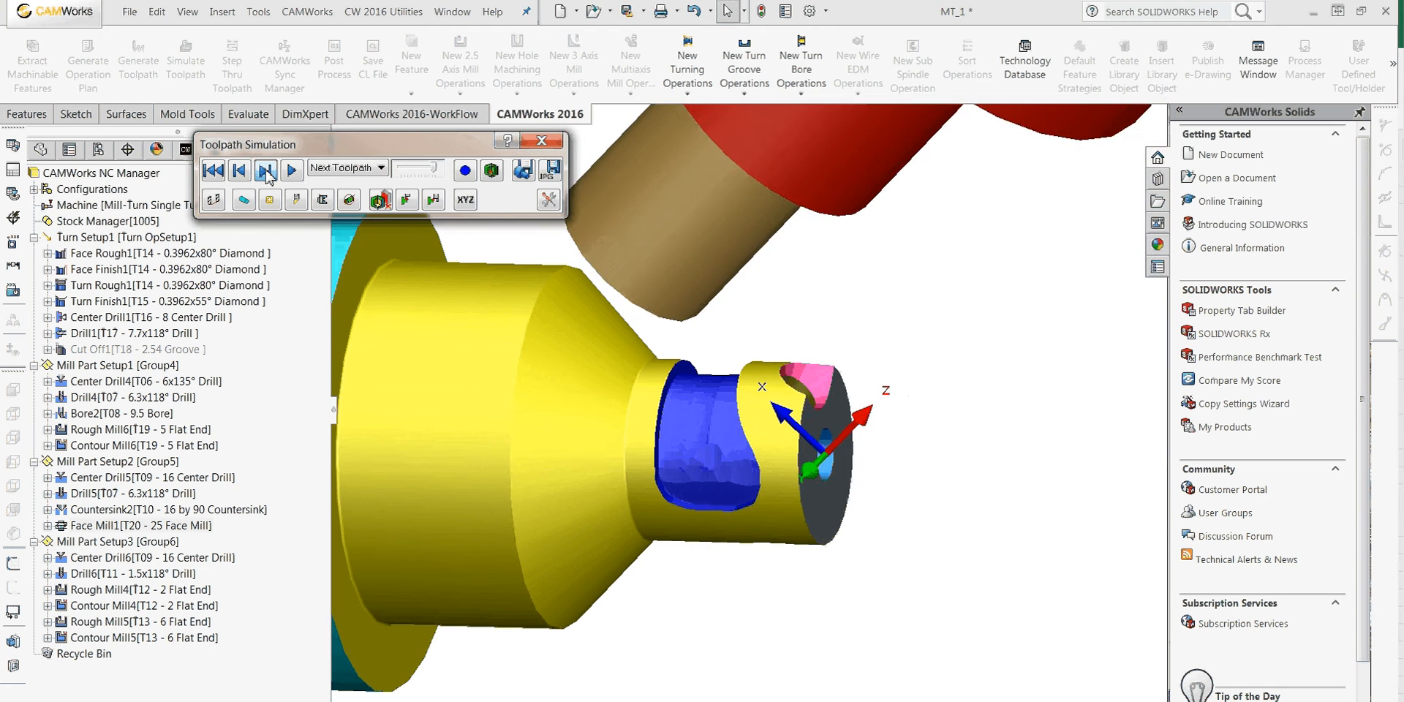
pyautogui.click(265, 171)
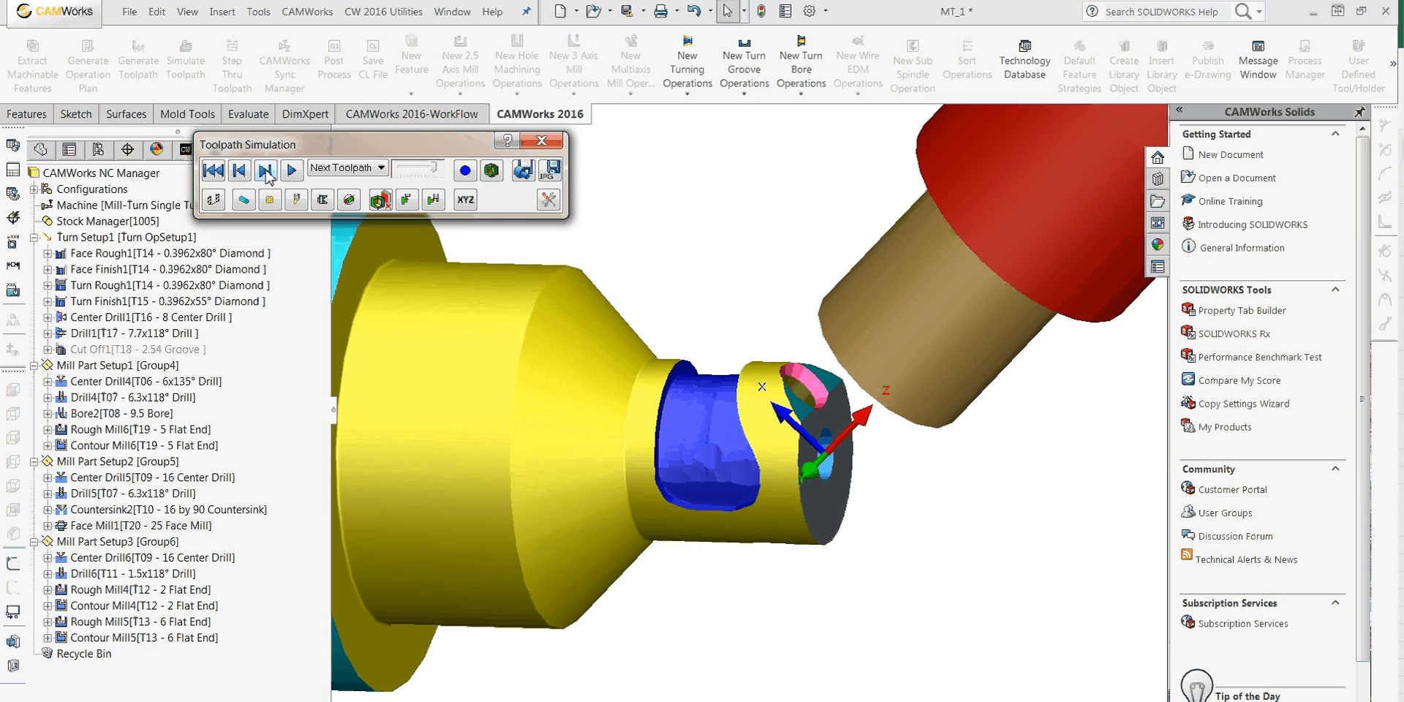
pyautogui.click(266, 169)
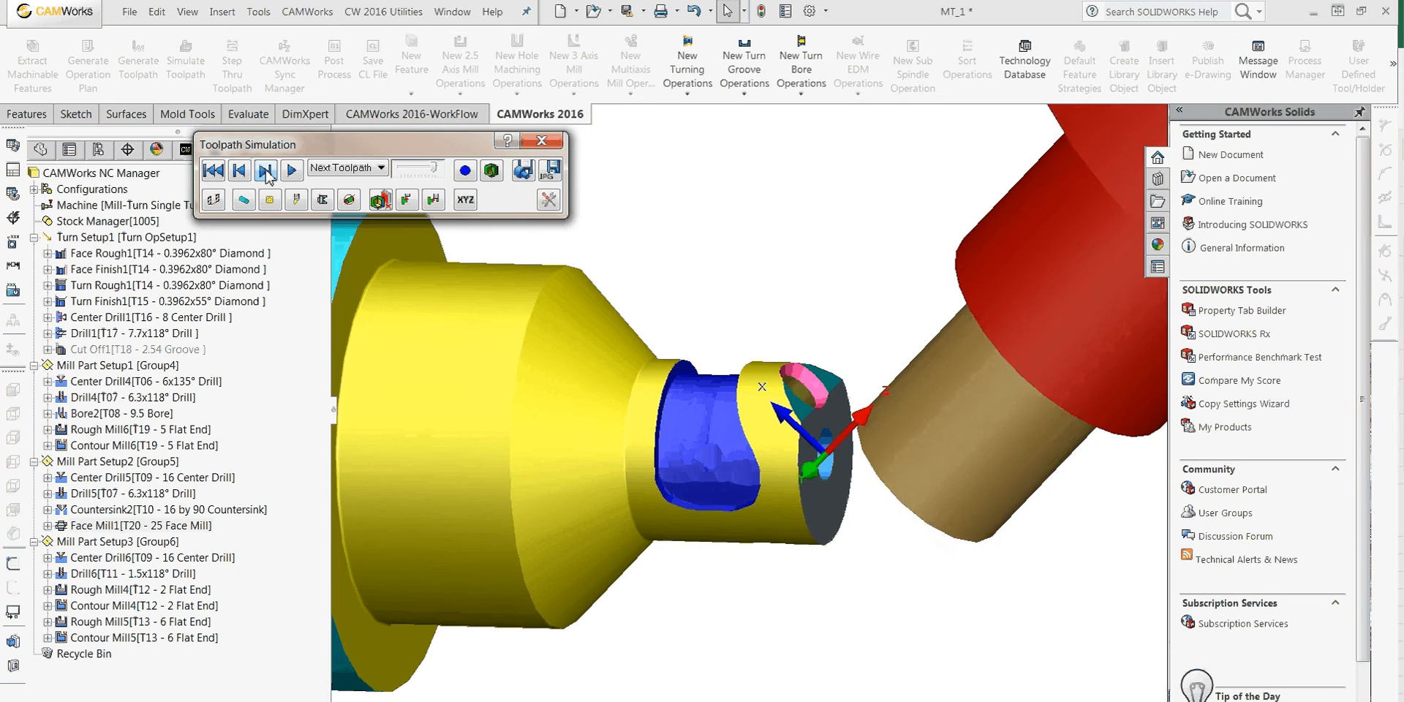
pyautogui.click(265, 170)
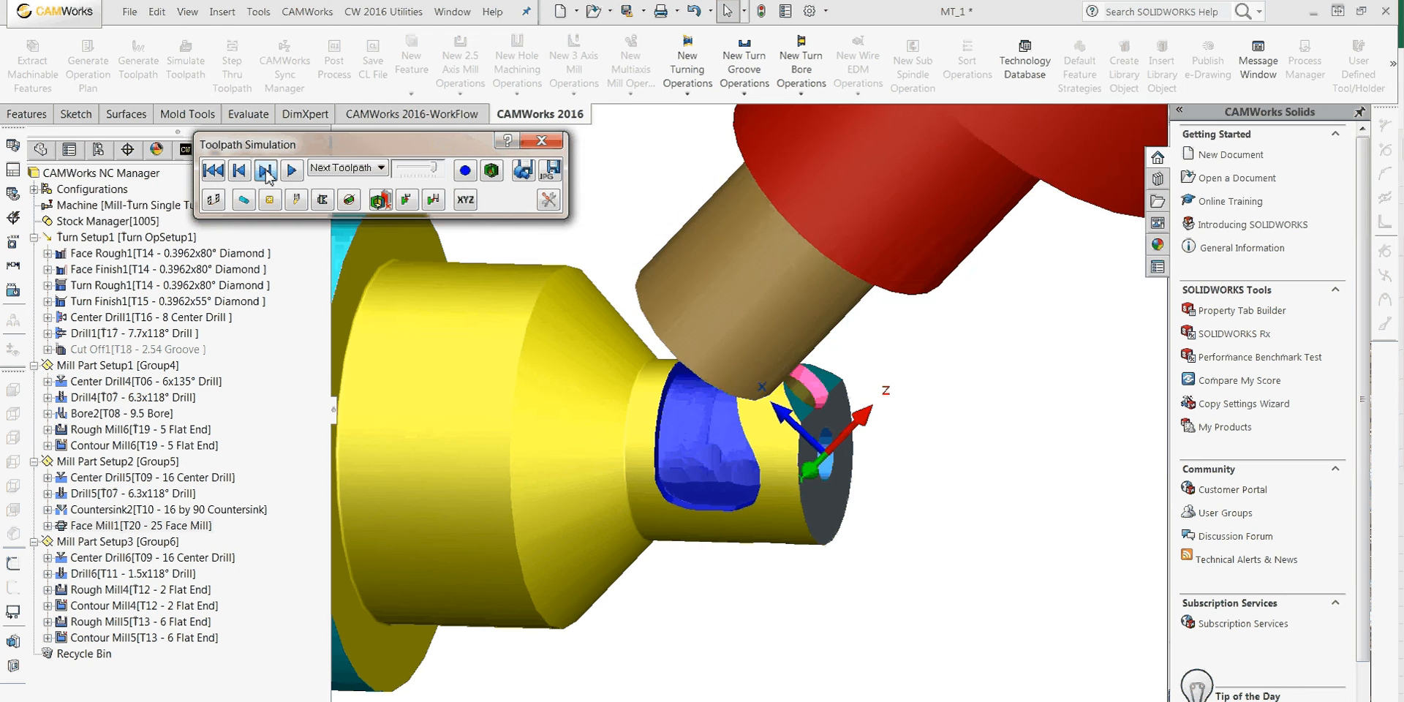
pyautogui.click(265, 170)
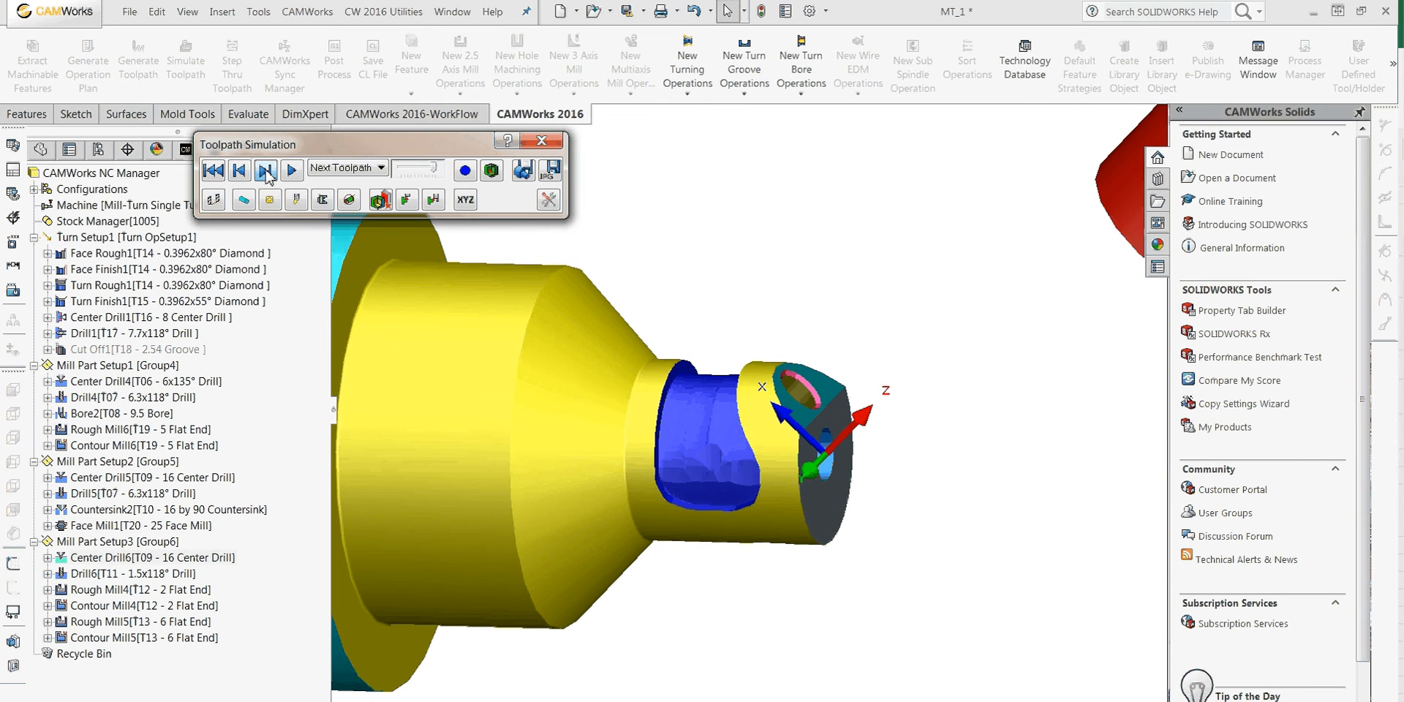
pyautogui.click(265, 170)
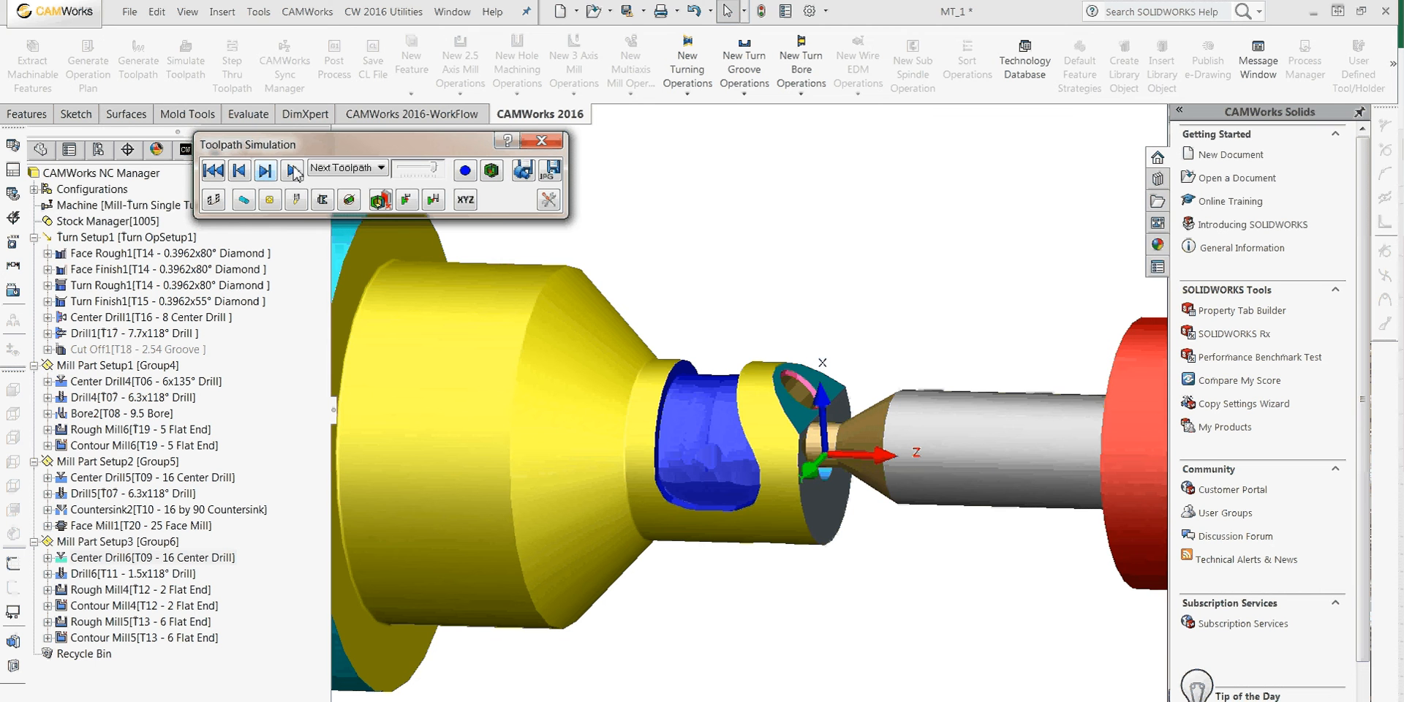
# Run the end-face drilling and face milling toolpaths and inspect the slotted end face.
pyautogui.click(292, 170)
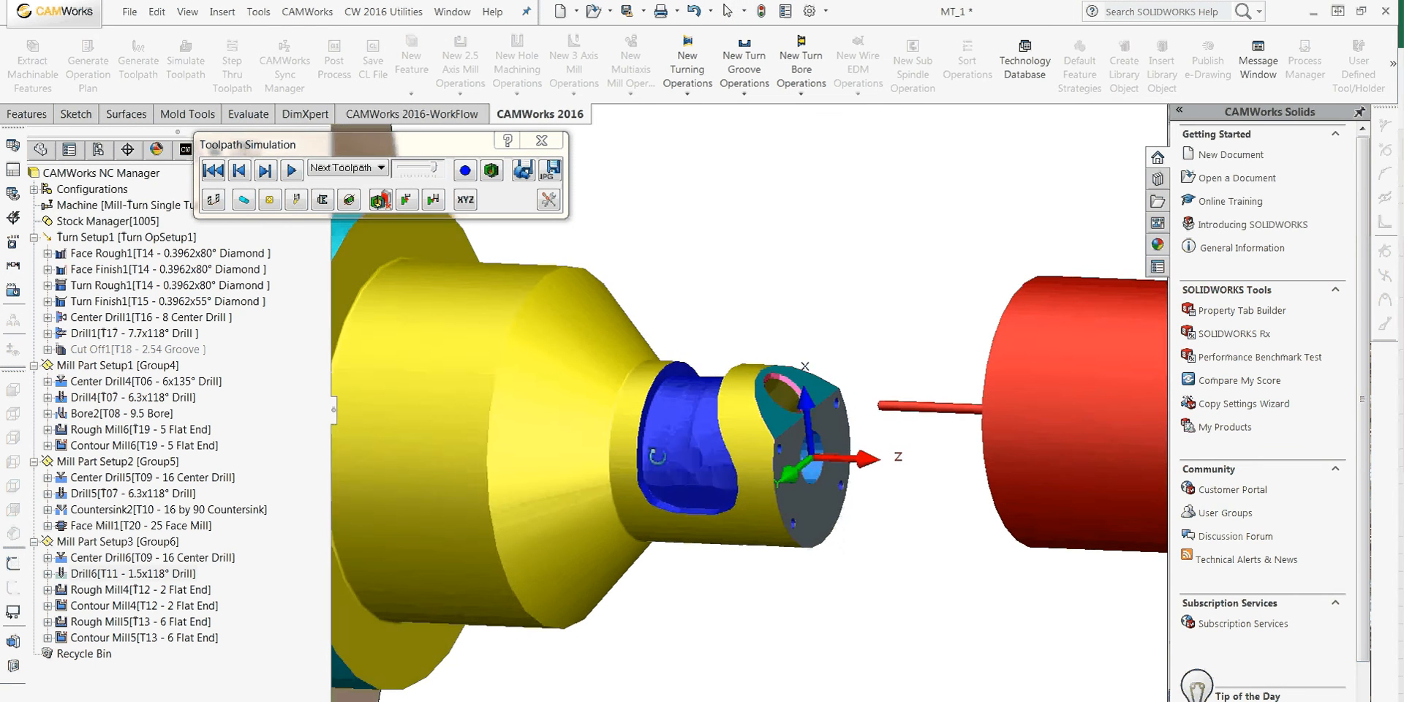
pyautogui.click(292, 170)
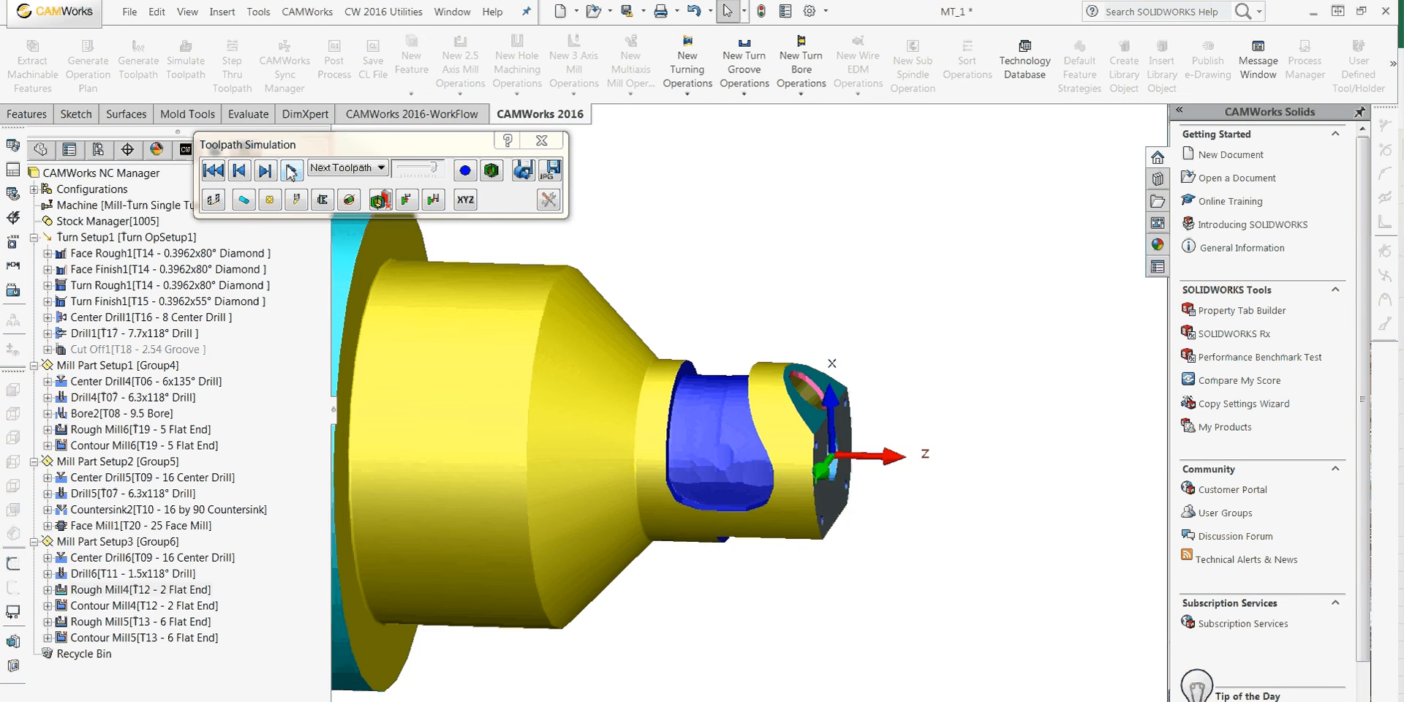
pyautogui.click(291, 169)
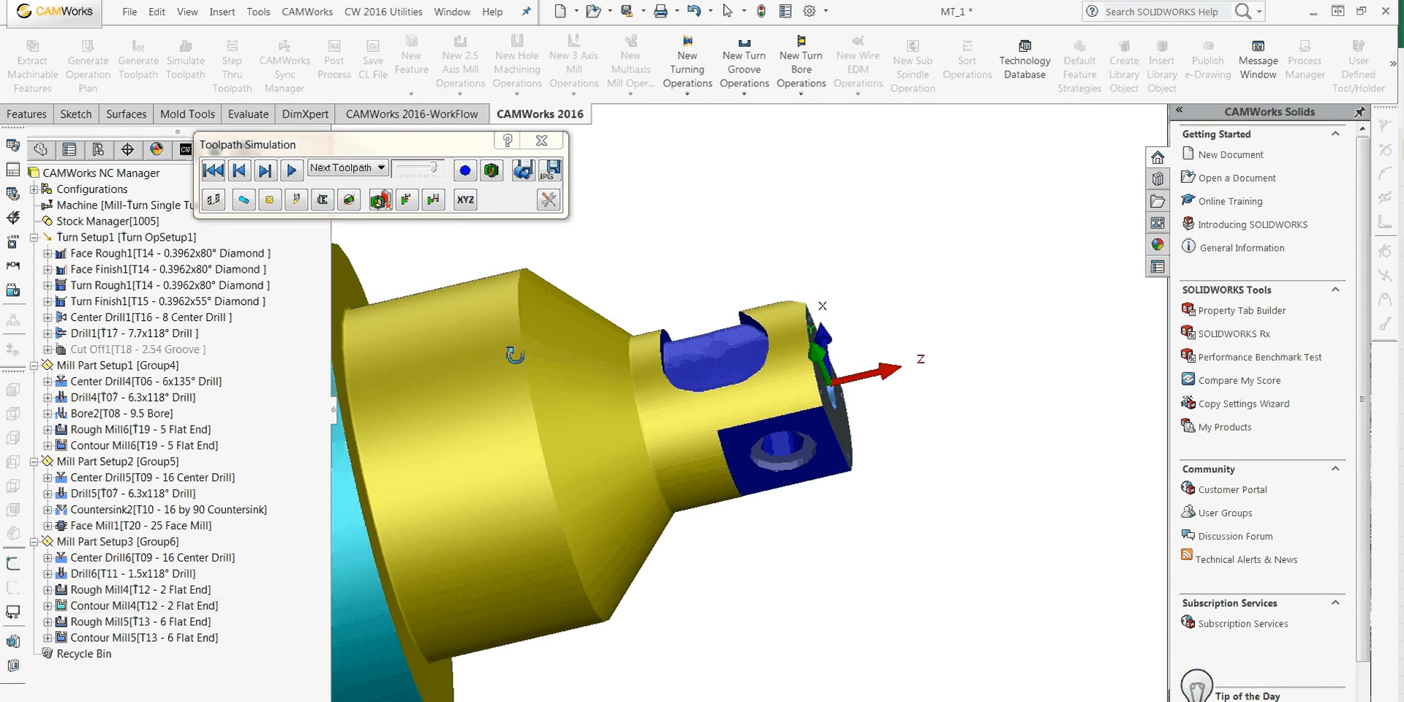
pyautogui.click(291, 169)
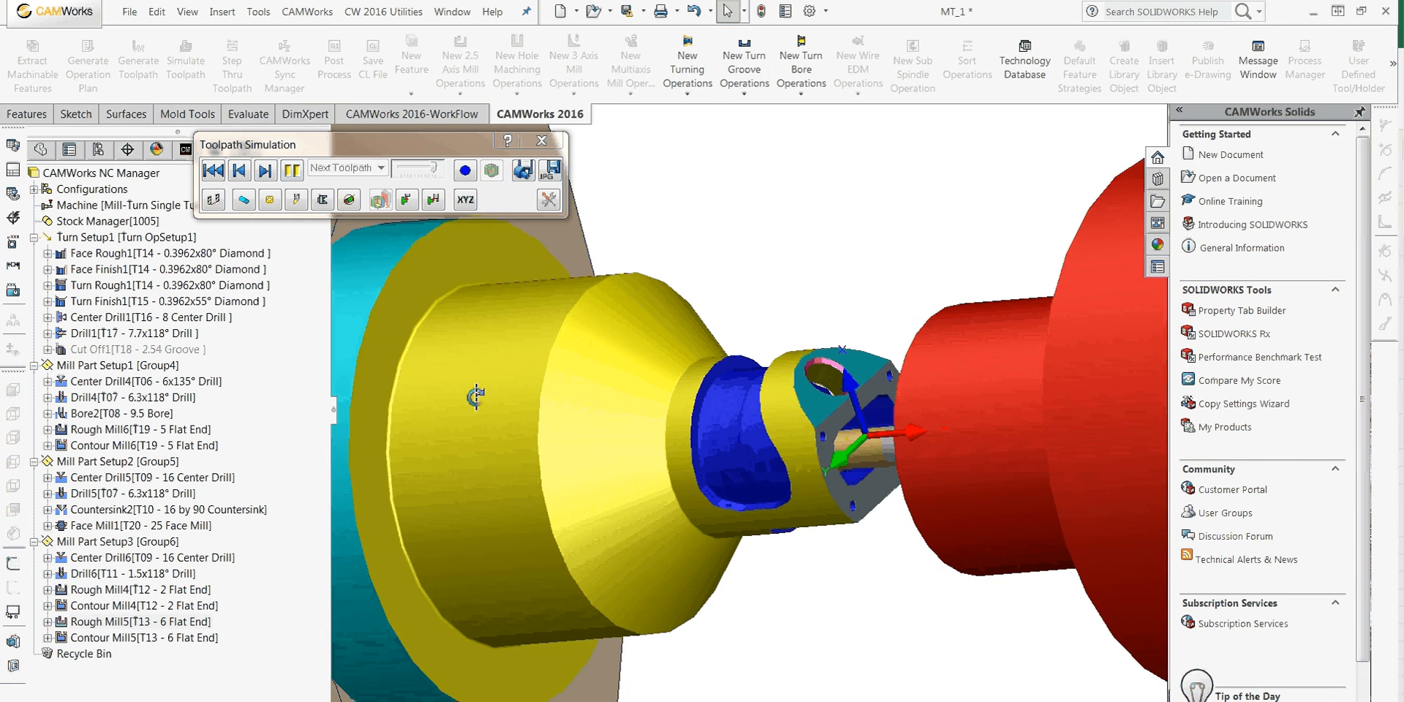
pyautogui.click(292, 169)
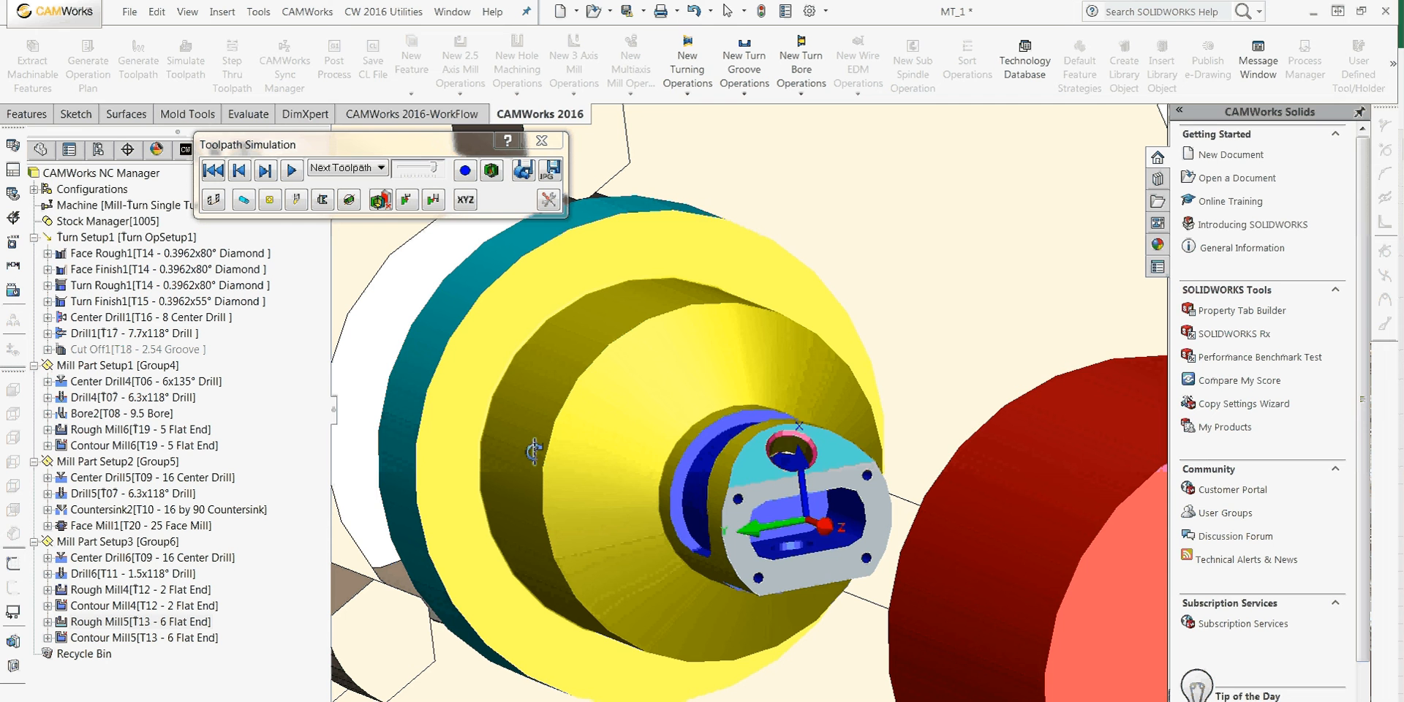
pyautogui.click(291, 170)
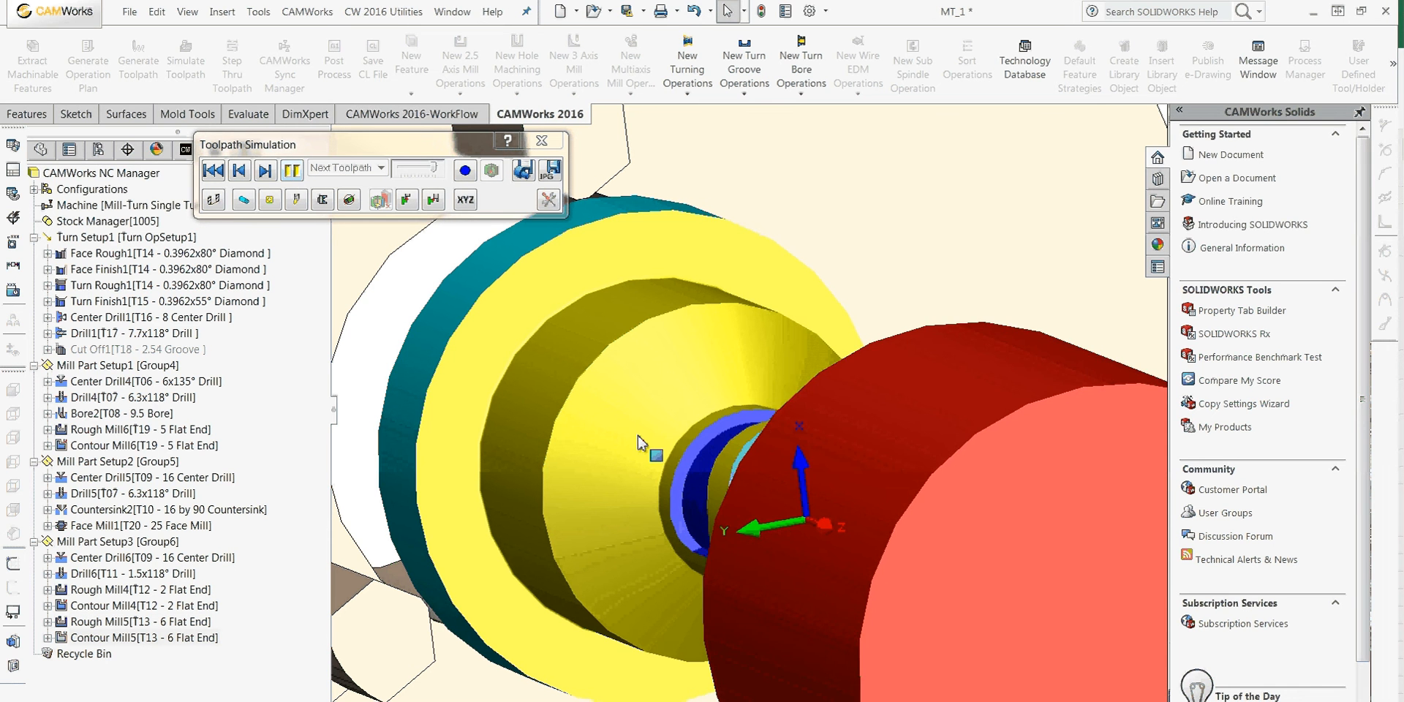